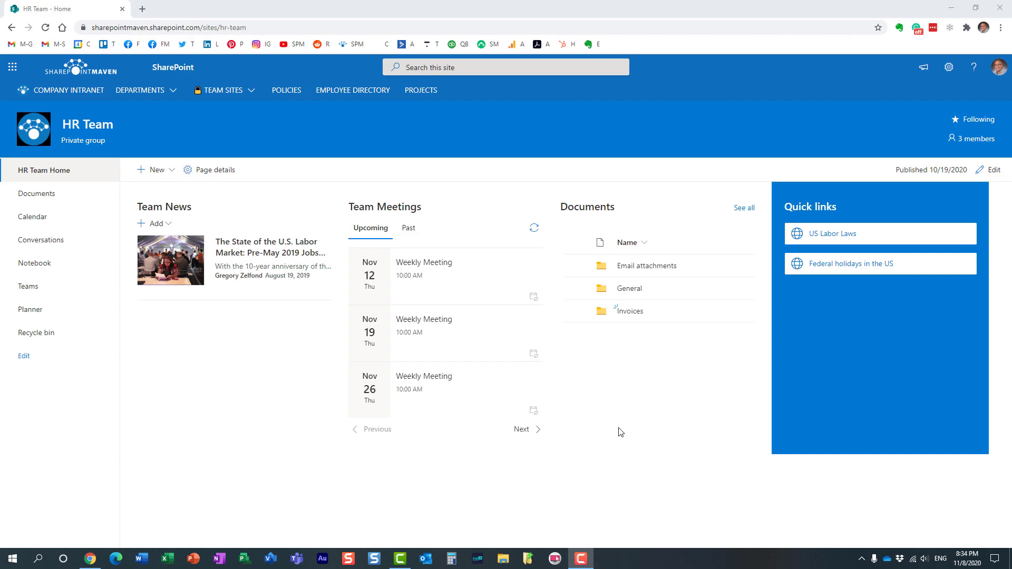
pyautogui.moveTo(659, 397)
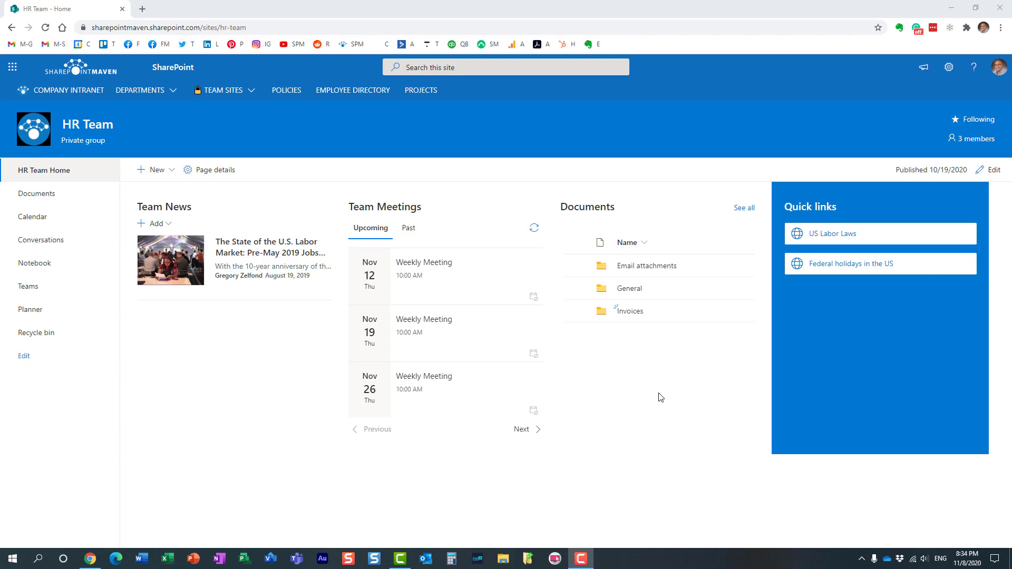
pyautogui.moveTo(652, 394)
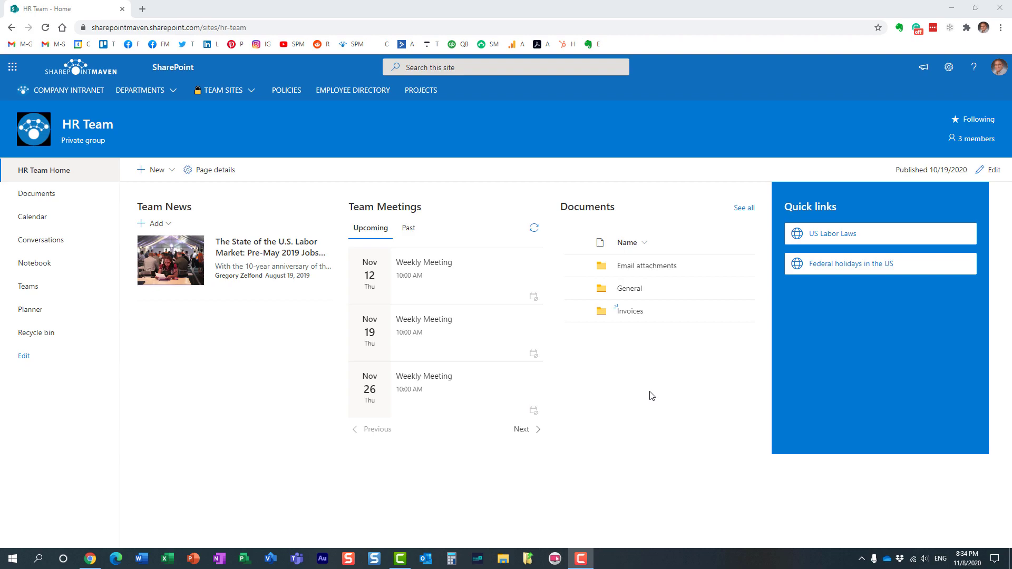
pyautogui.moveTo(638, 394)
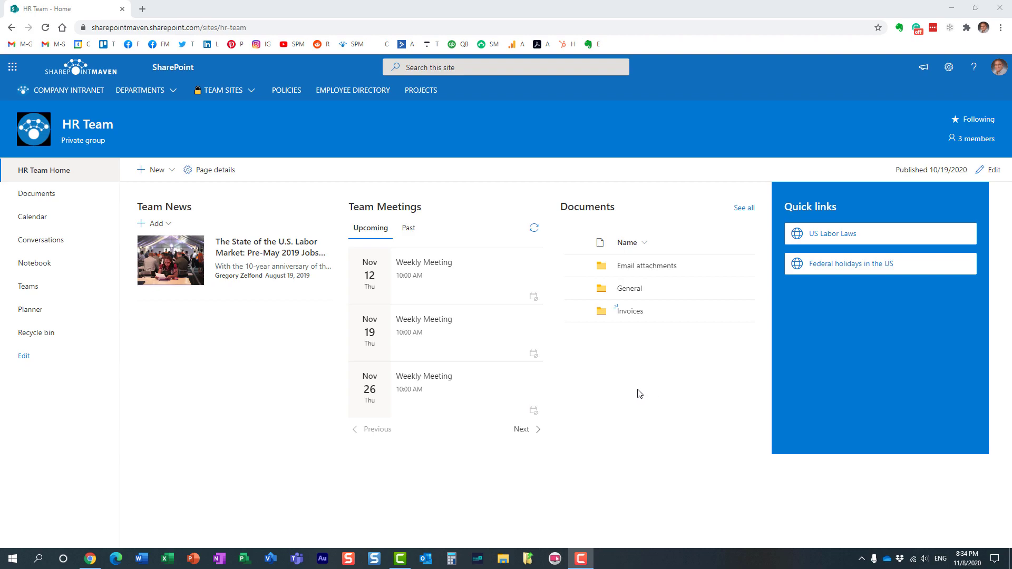
pyautogui.moveTo(318, 166)
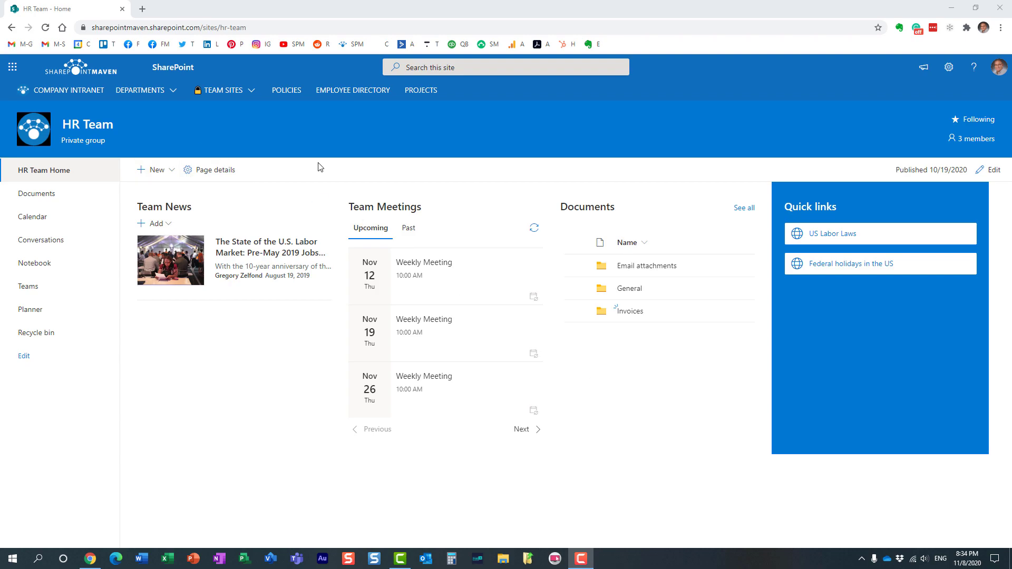
pyautogui.moveTo(132, 186)
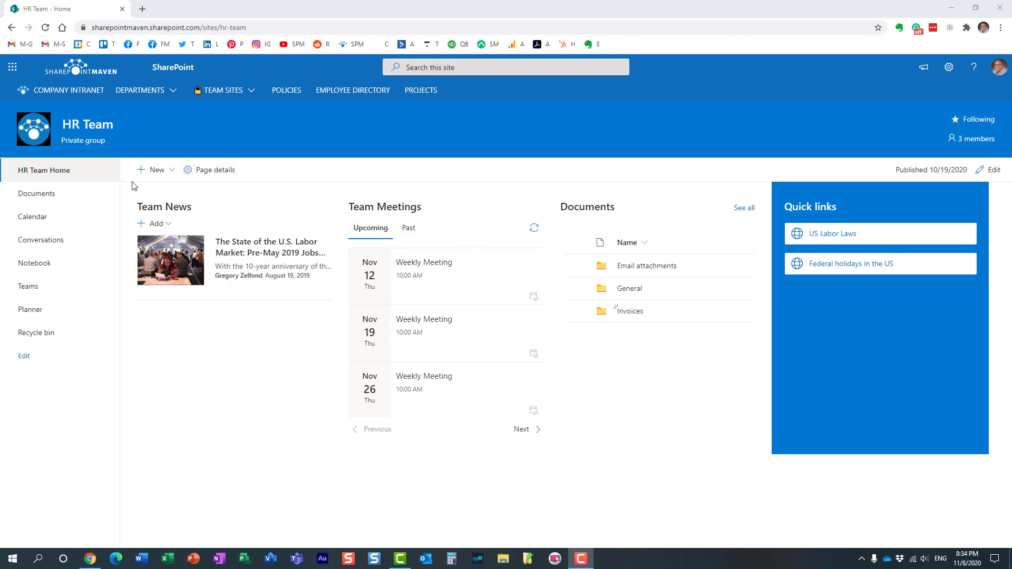
pyautogui.moveTo(116, 149)
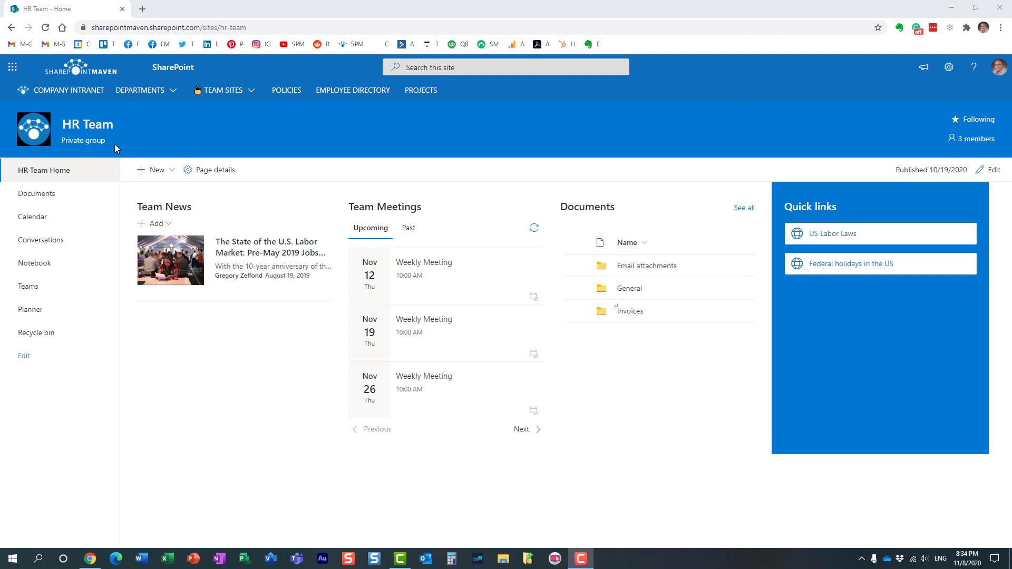
pyautogui.moveTo(549, 233)
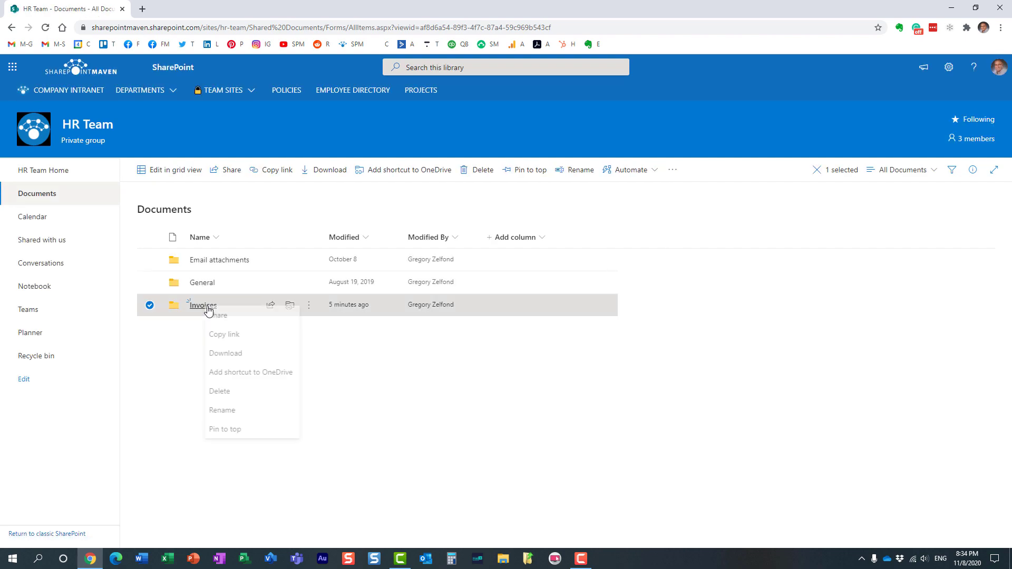
# Start sharing the Invoices folder, then dismiss the sharing dialog without sending
pyautogui.click(219, 315)
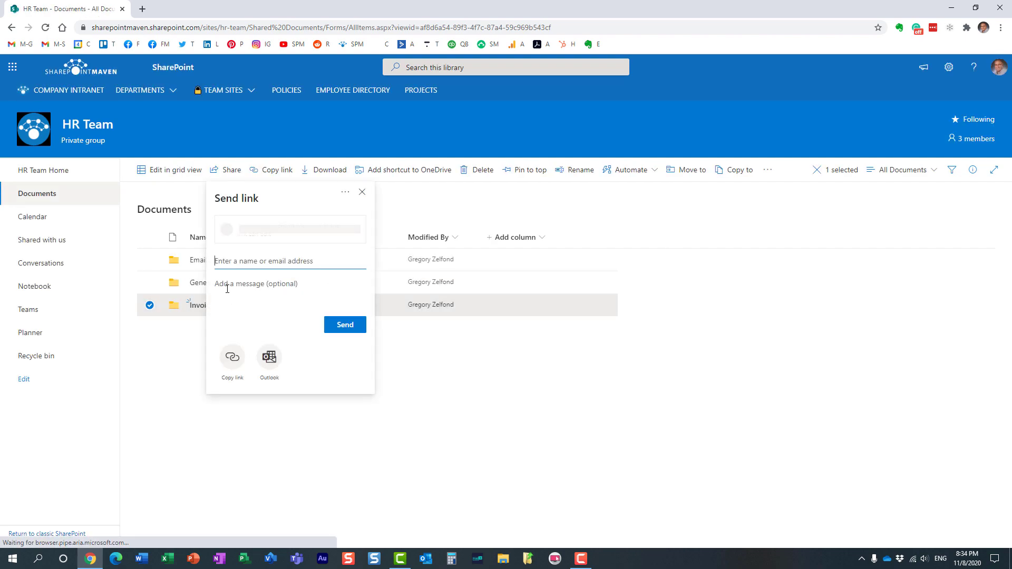
pyautogui.click(290, 229)
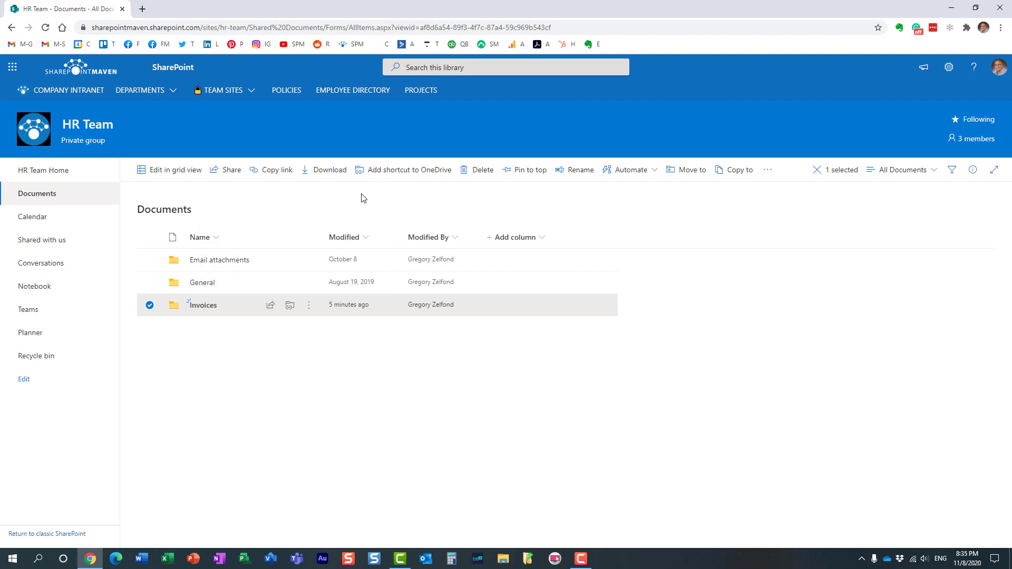
pyautogui.moveTo(351, 204)
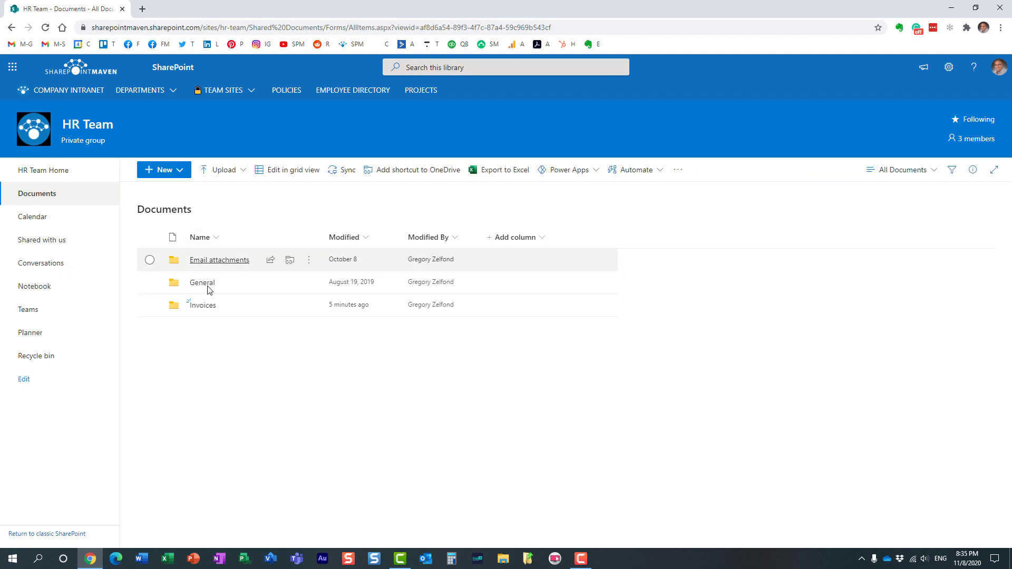
pyautogui.moveTo(236, 304)
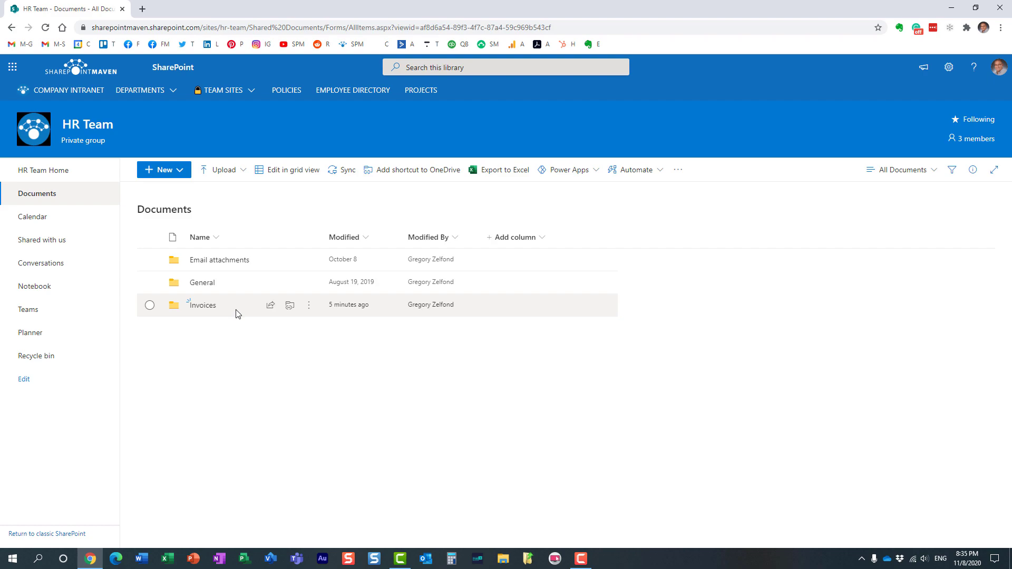
pyautogui.moveTo(231, 316)
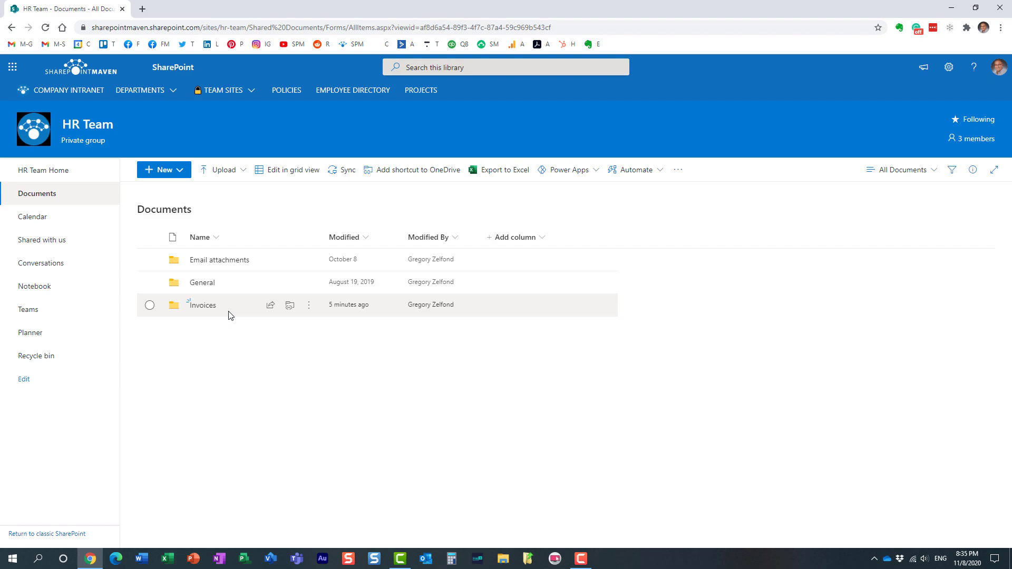
pyautogui.moveTo(501, 383)
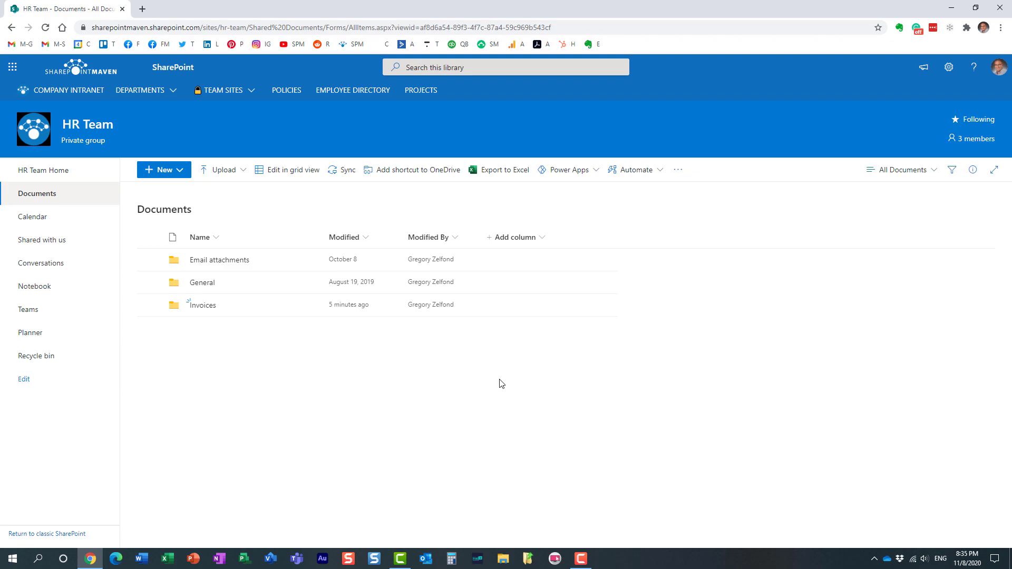
pyautogui.moveTo(691, 383)
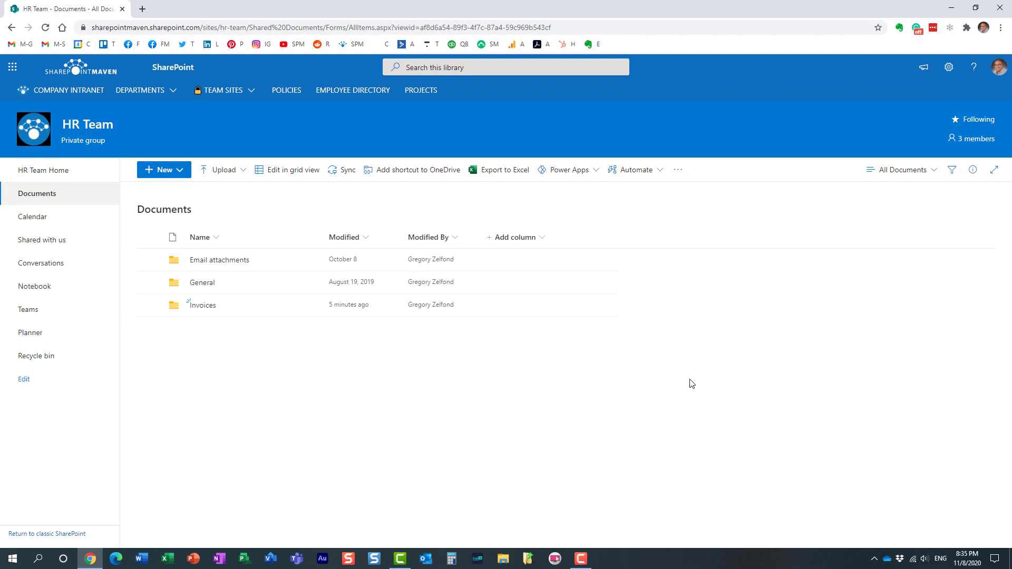
# Open Site usage from the Settings gear and scroll to Shared with external users
pyautogui.click(949, 67)
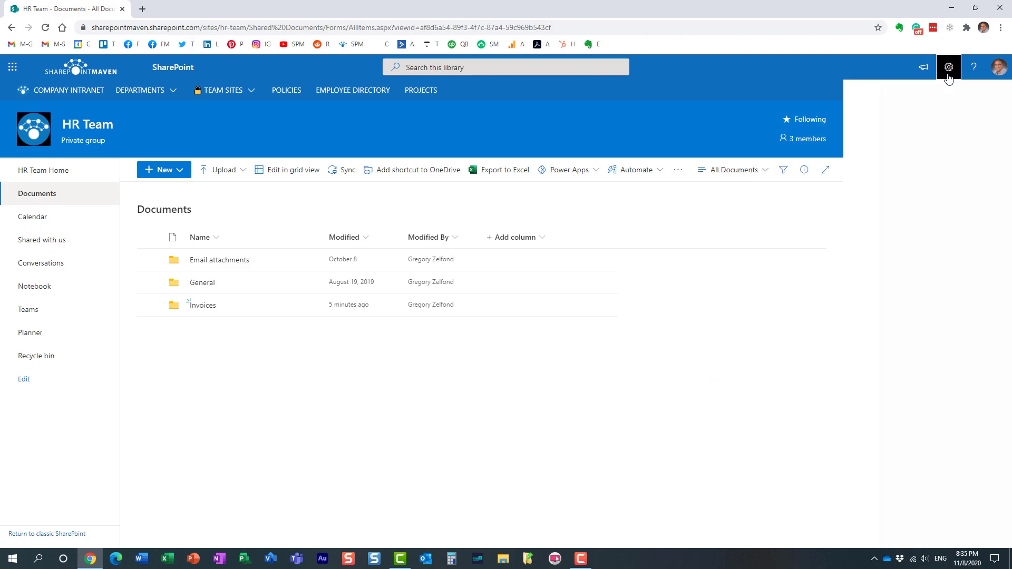
pyautogui.click(947, 66)
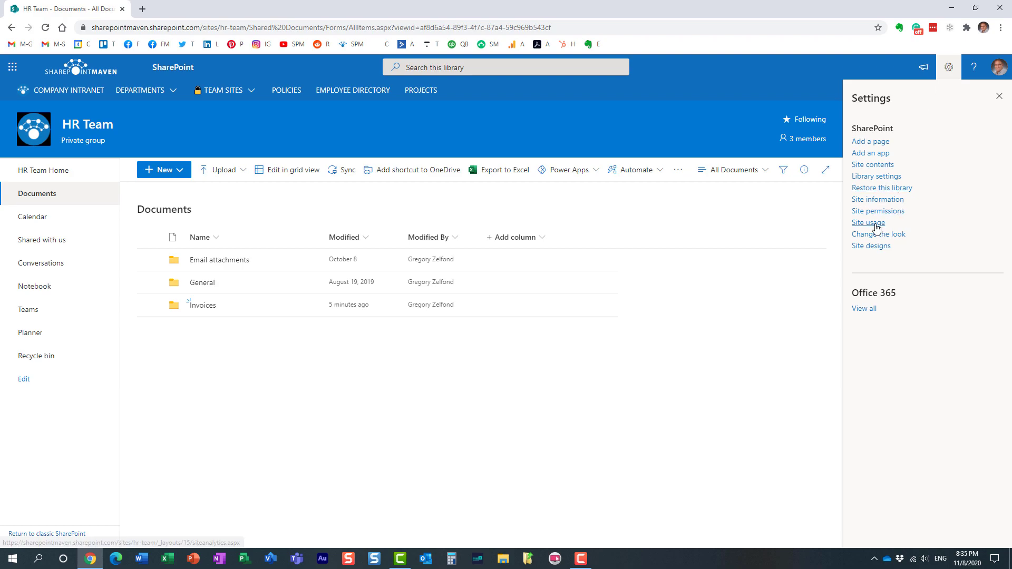
pyautogui.click(867, 222)
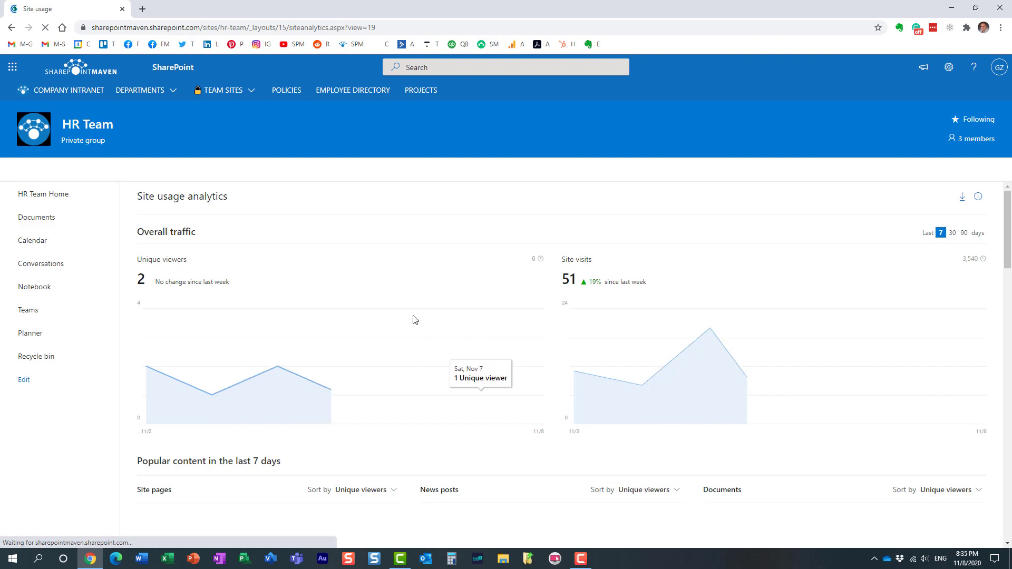
pyautogui.moveTo(380, 353)
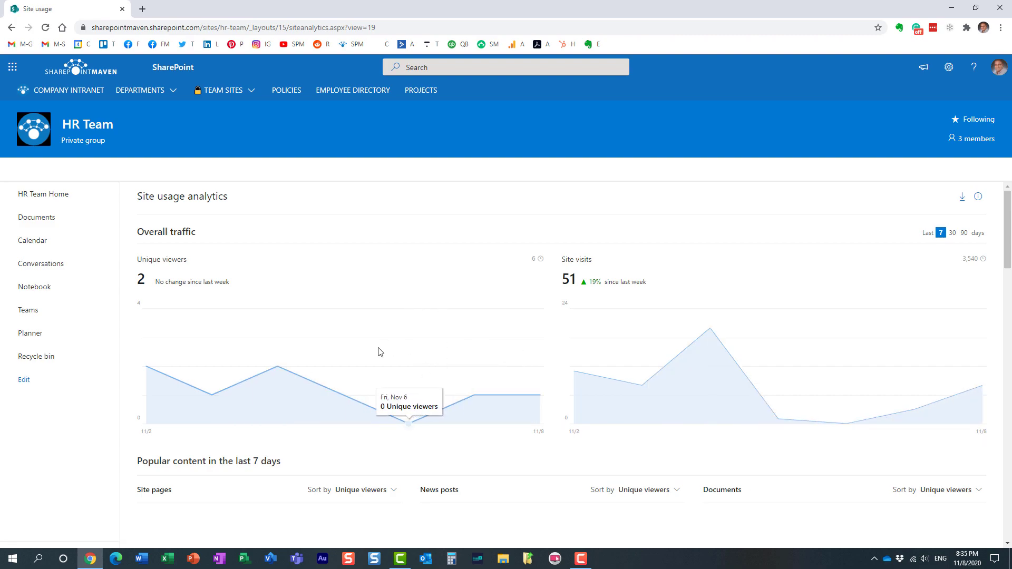
pyautogui.scroll(-3)
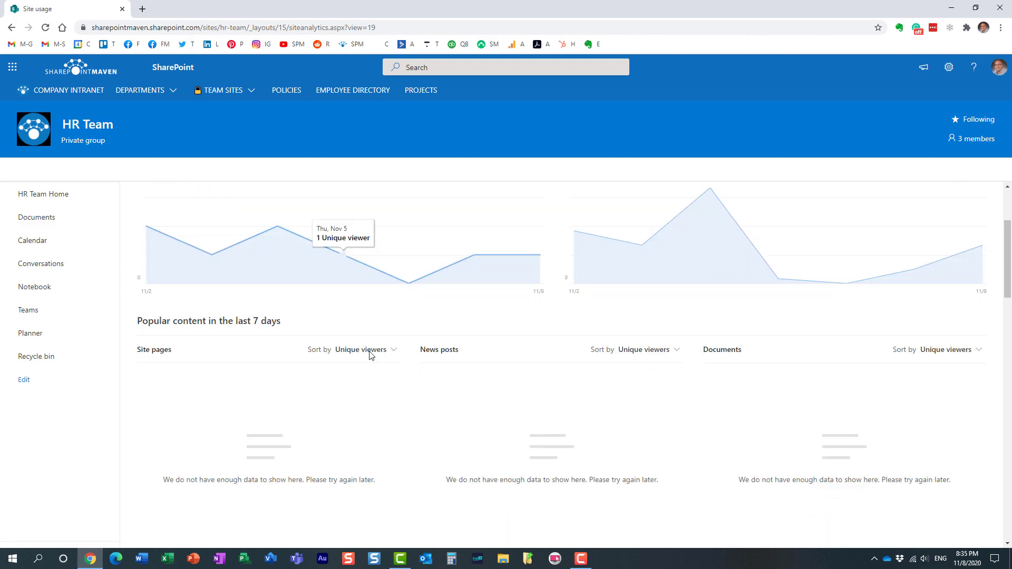
pyautogui.scroll(-3)
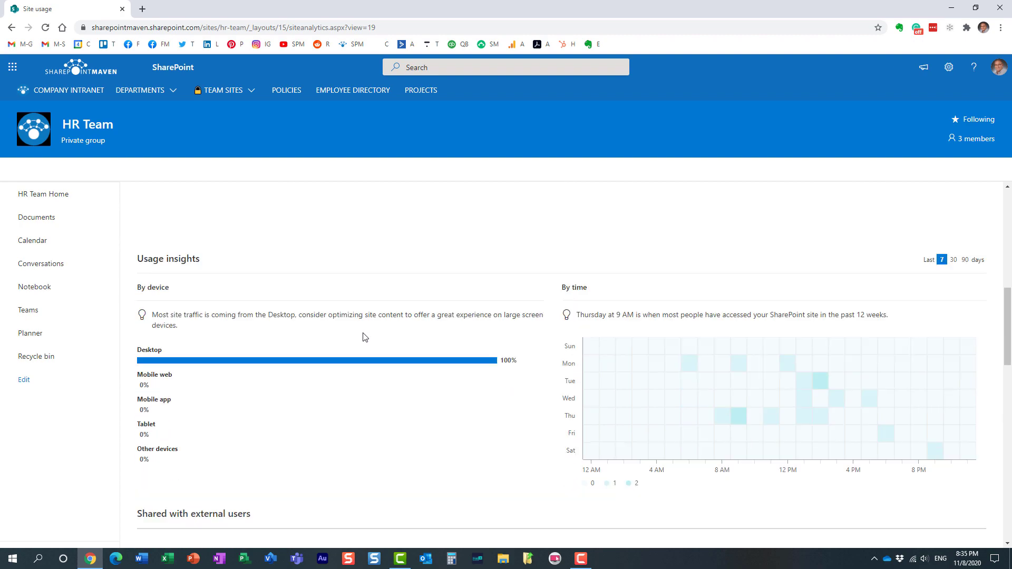
pyautogui.scroll(-3)
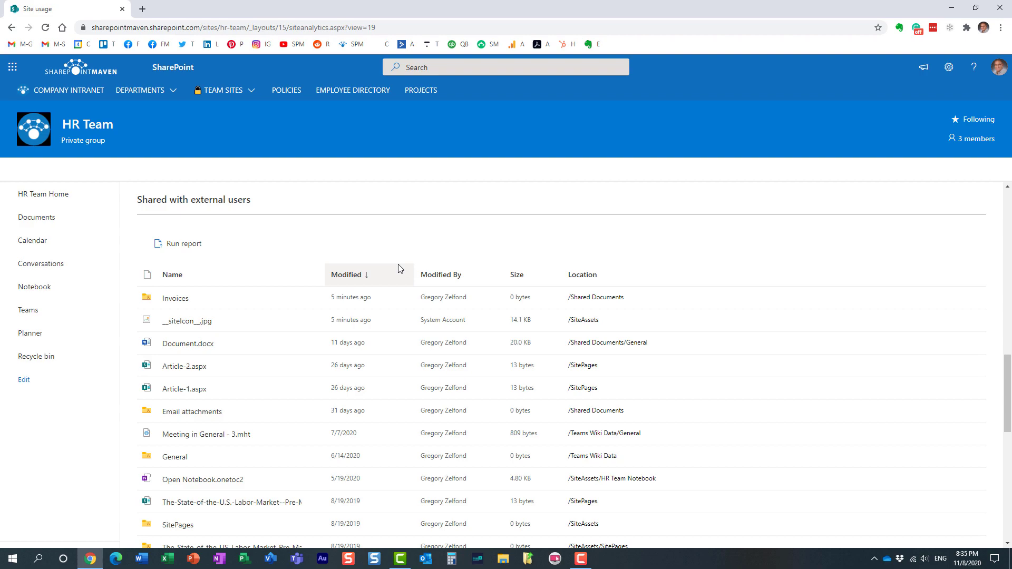
pyautogui.moveTo(229, 222)
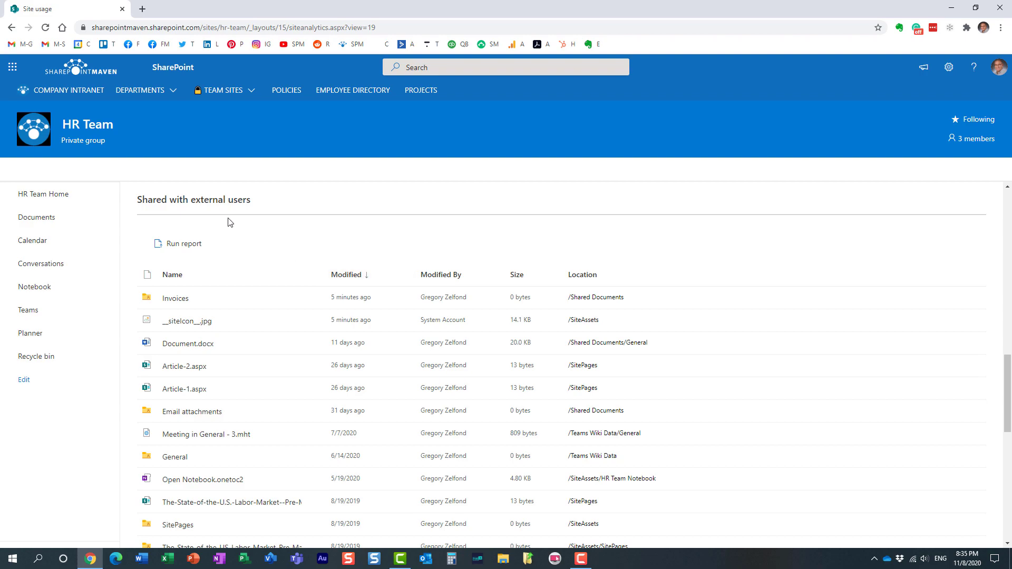
pyautogui.moveTo(217, 214)
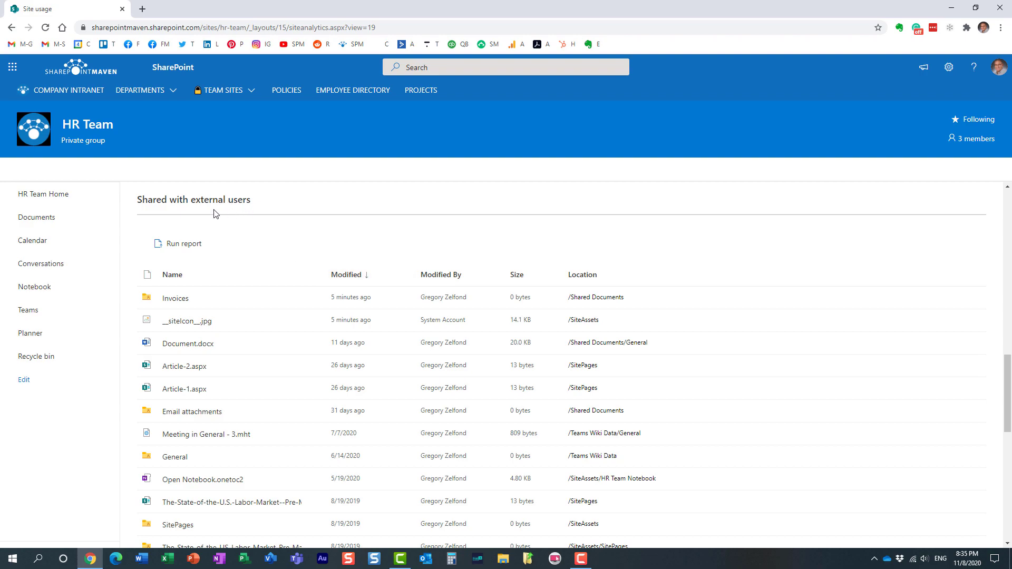
pyautogui.moveTo(158, 216)
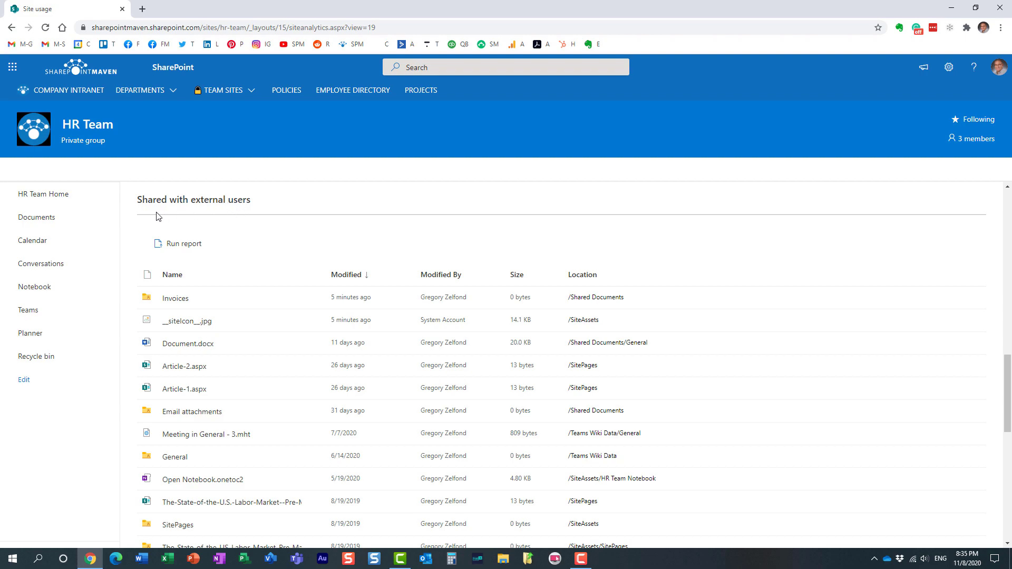
pyautogui.moveTo(182, 211)
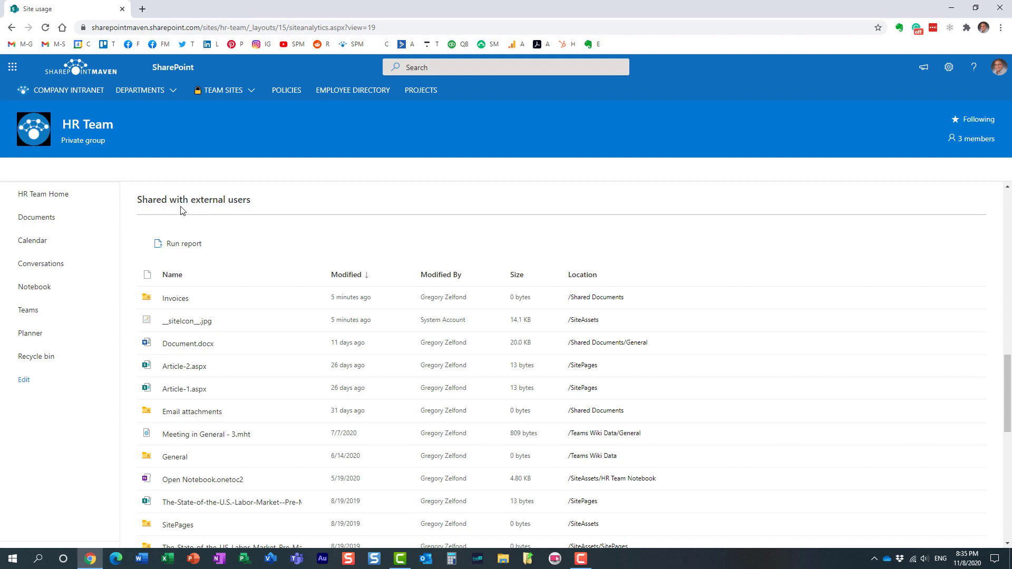
pyautogui.moveTo(311, 262)
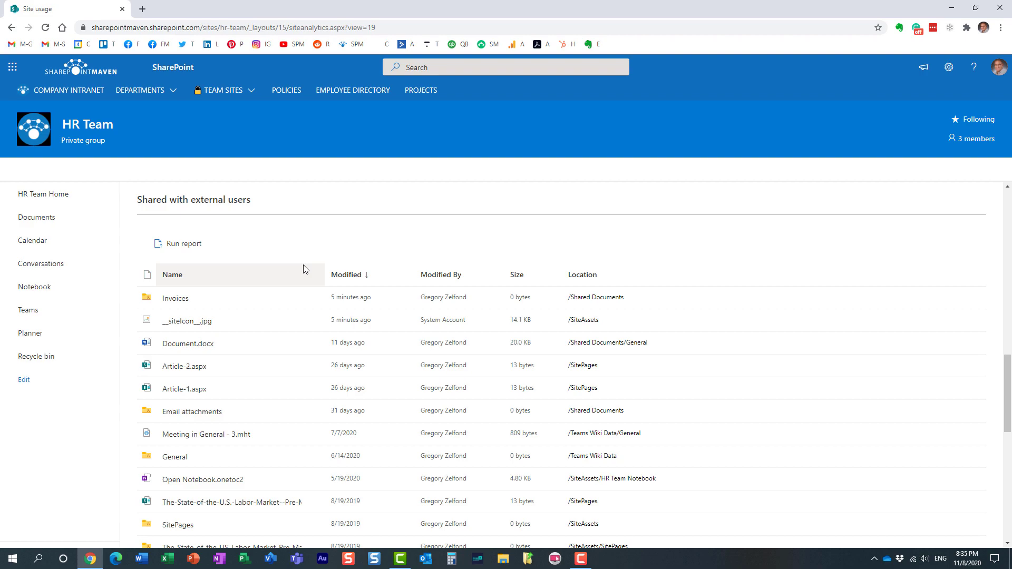
pyautogui.moveTo(311, 303)
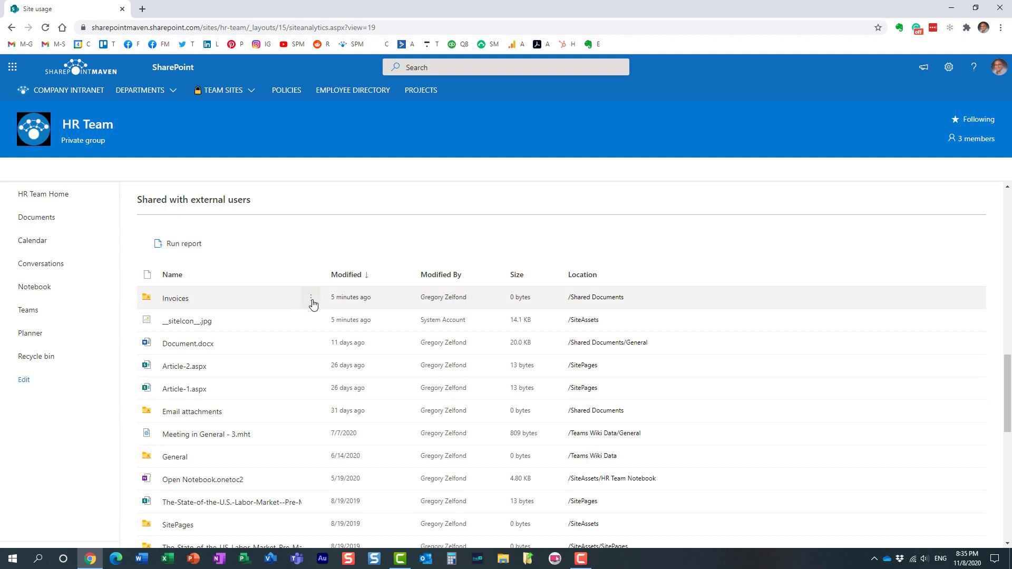
pyautogui.moveTo(363, 307)
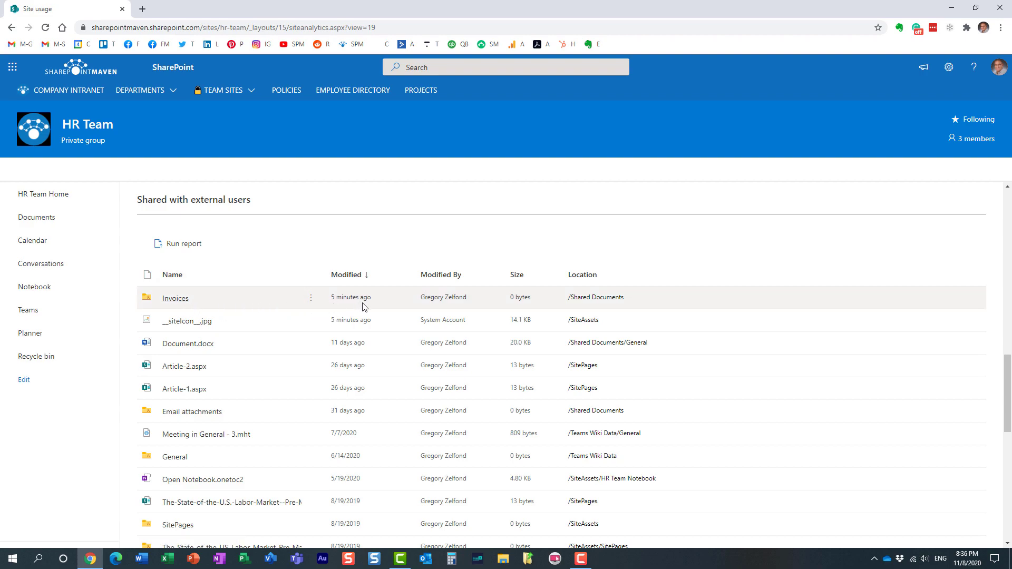
pyautogui.moveTo(174, 298)
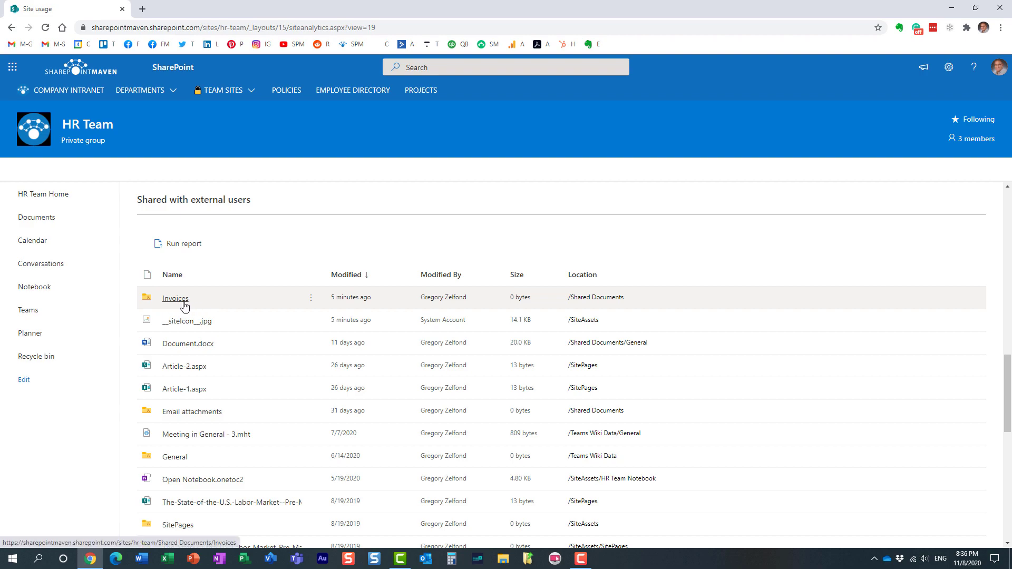
pyautogui.moveTo(492, 302)
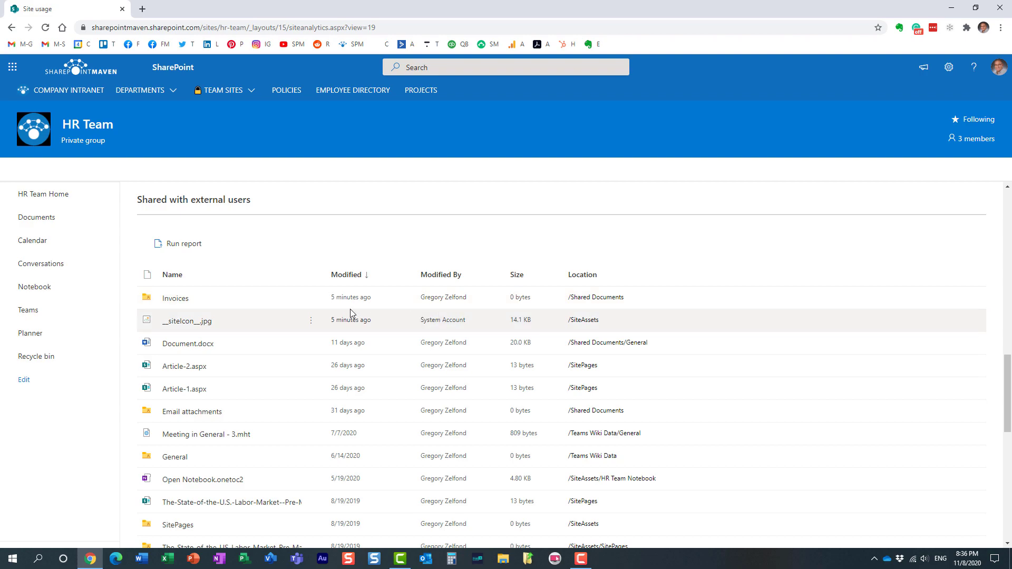
pyautogui.moveTo(311, 304)
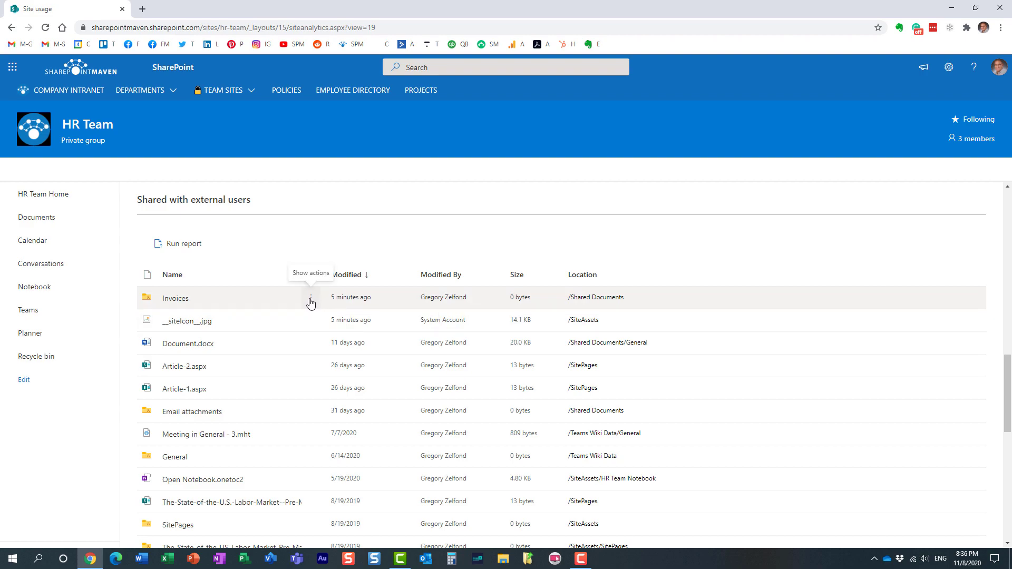
pyautogui.click(310, 303)
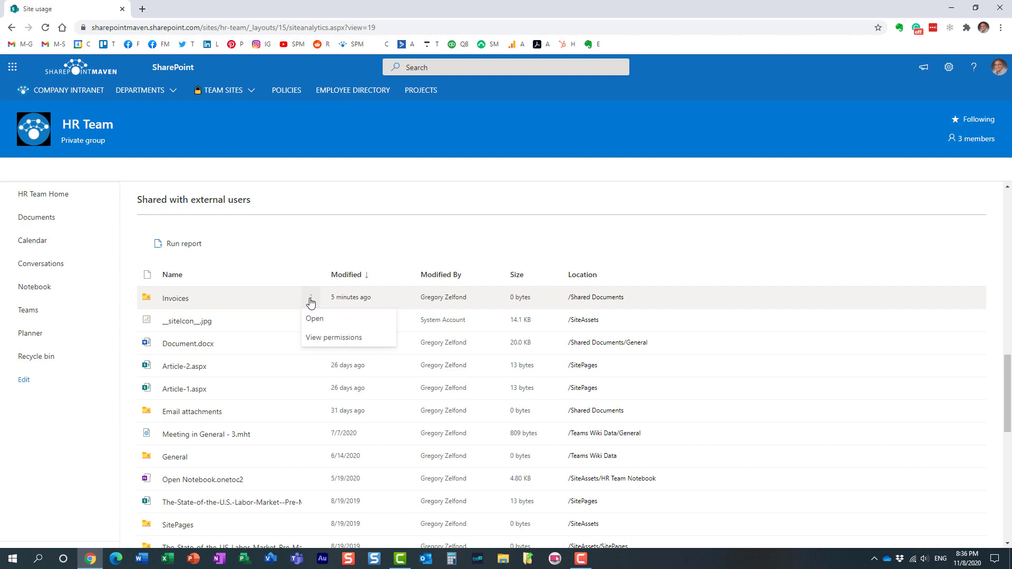
pyautogui.click(334, 337)
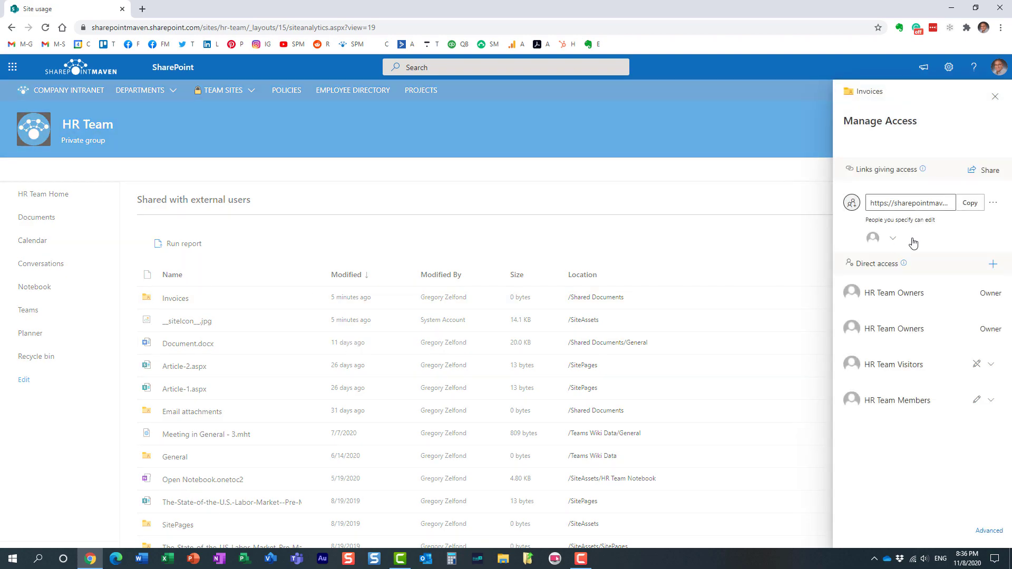
pyautogui.moveTo(955, 358)
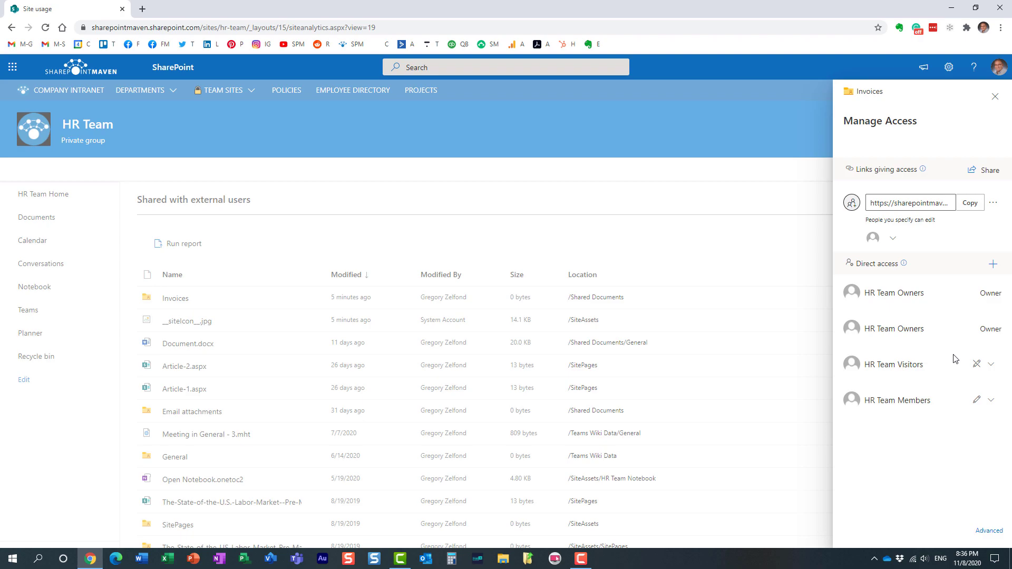
pyautogui.moveTo(953, 313)
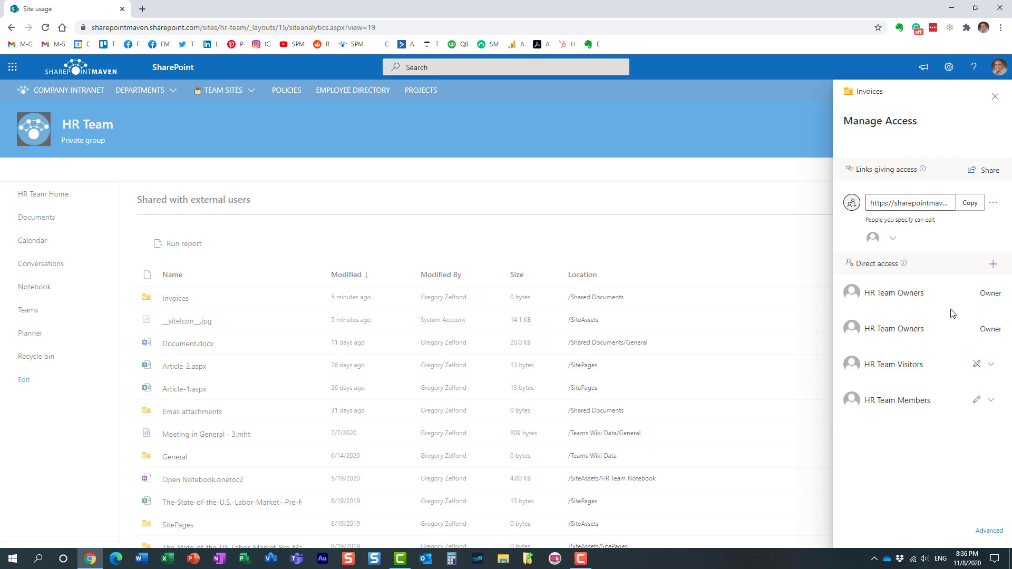
pyautogui.moveTo(934, 433)
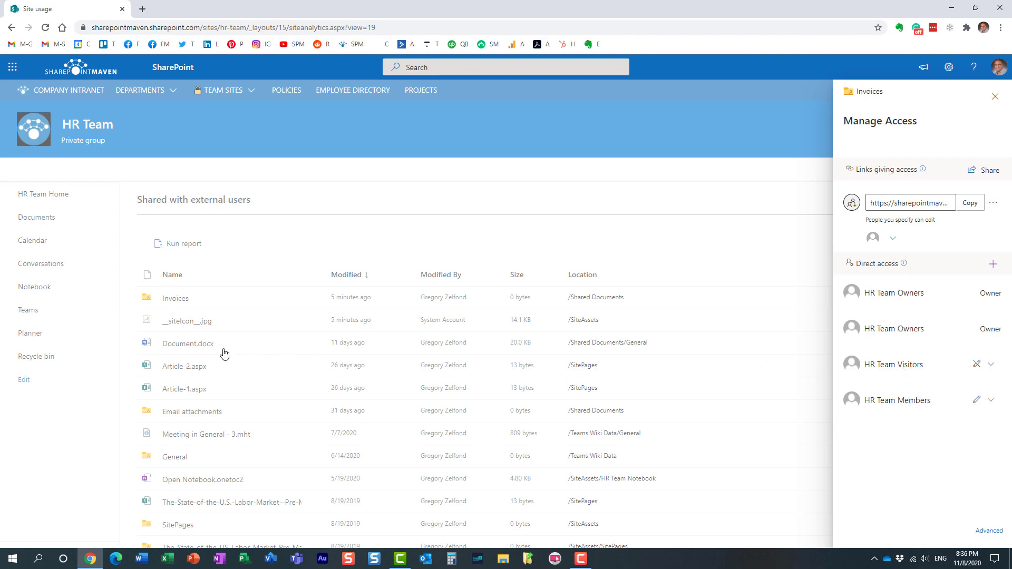
pyautogui.moveTo(875, 276)
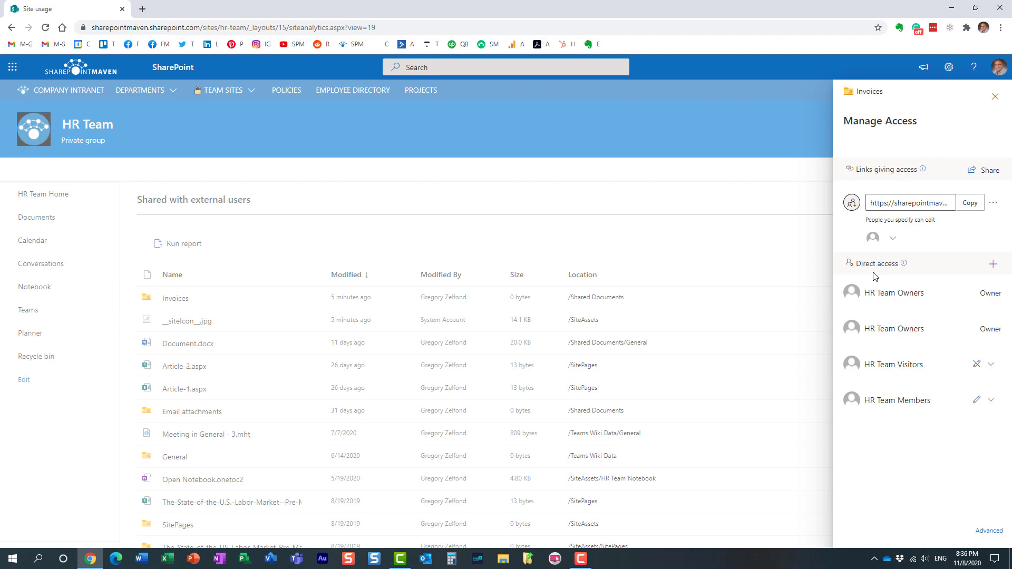
pyautogui.moveTo(929, 239)
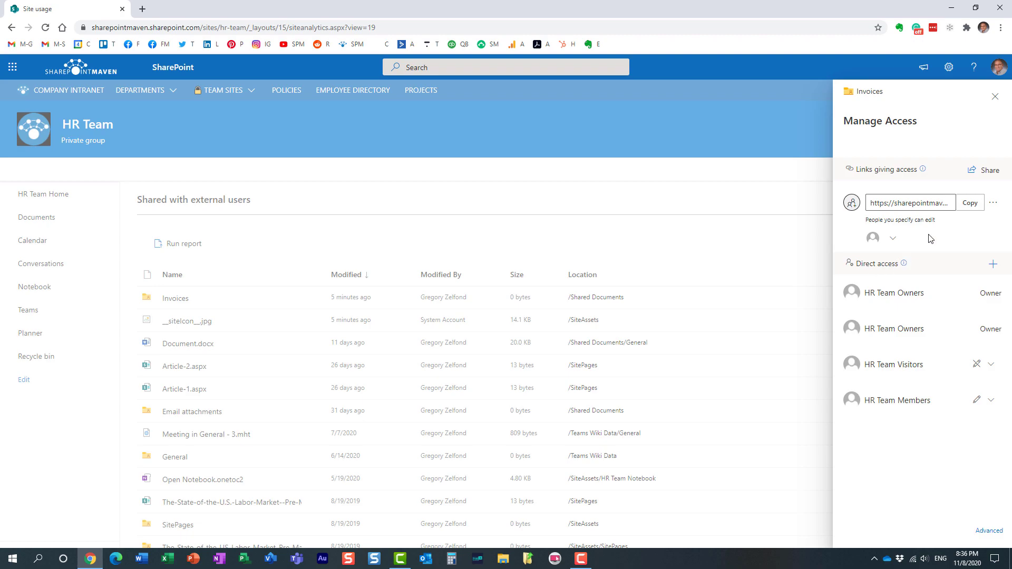
pyautogui.moveTo(854, 174)
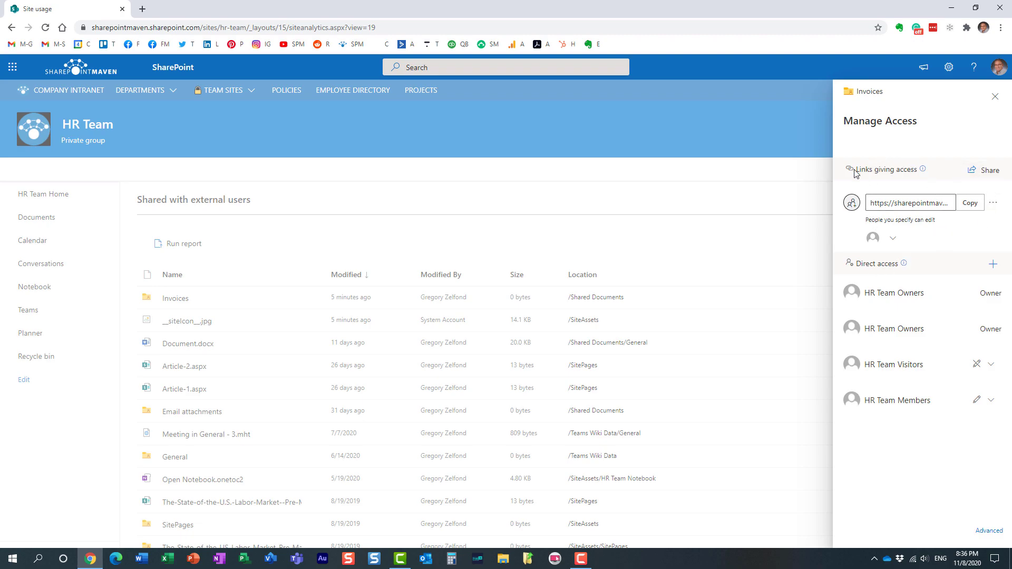
pyautogui.moveTo(905, 186)
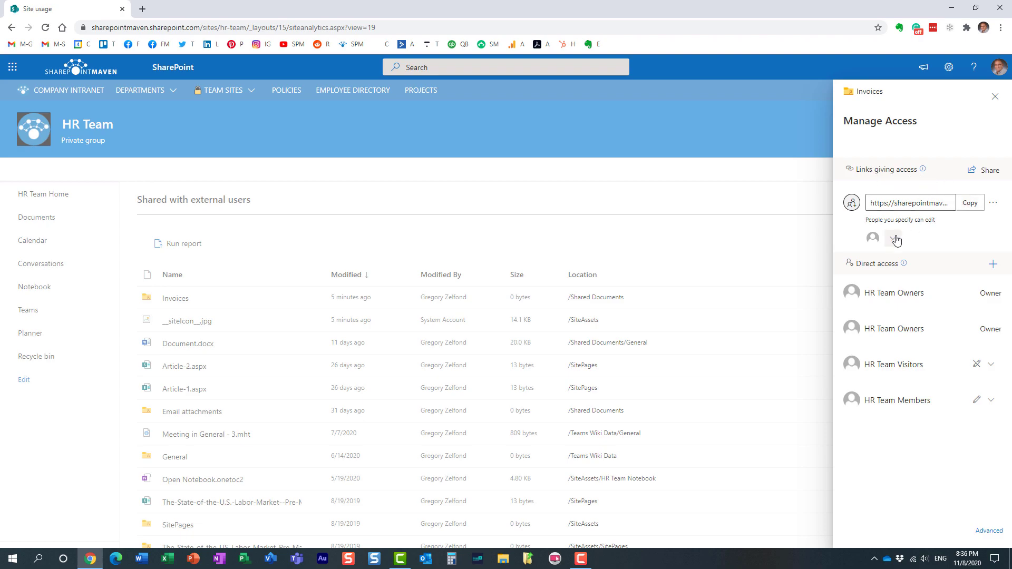
pyautogui.moveTo(895, 242)
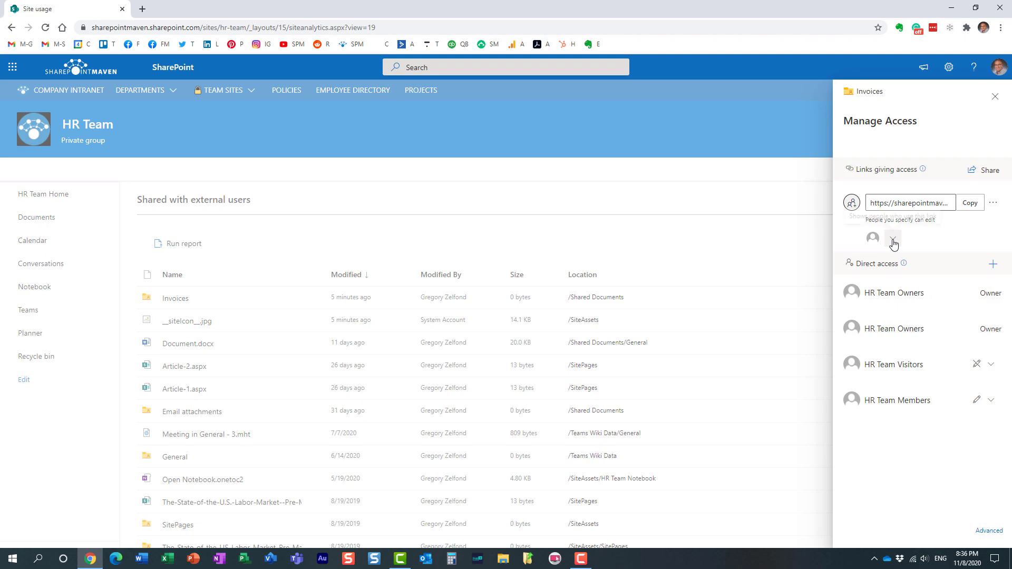
pyautogui.click(893, 239)
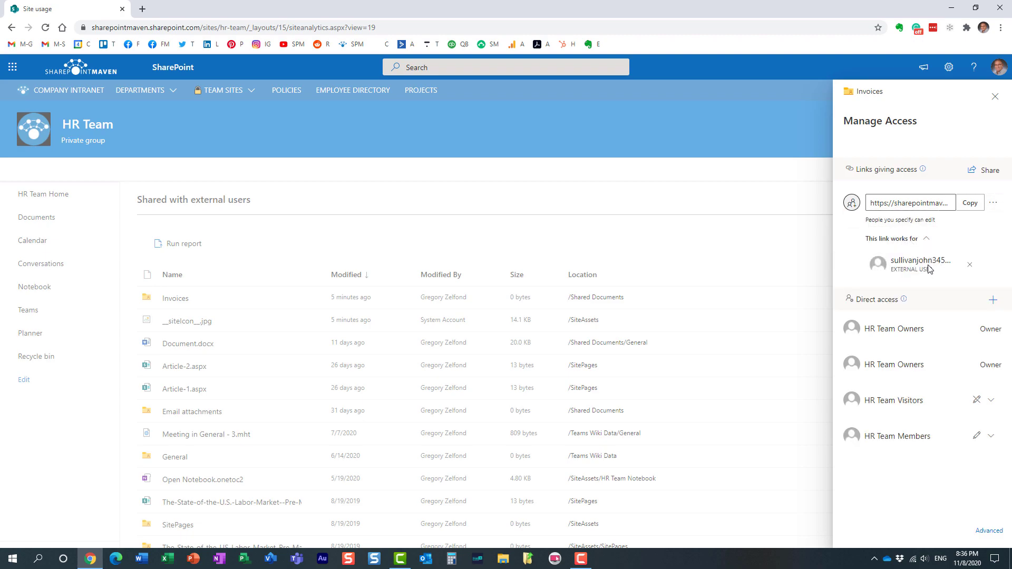
pyautogui.moveTo(921, 259)
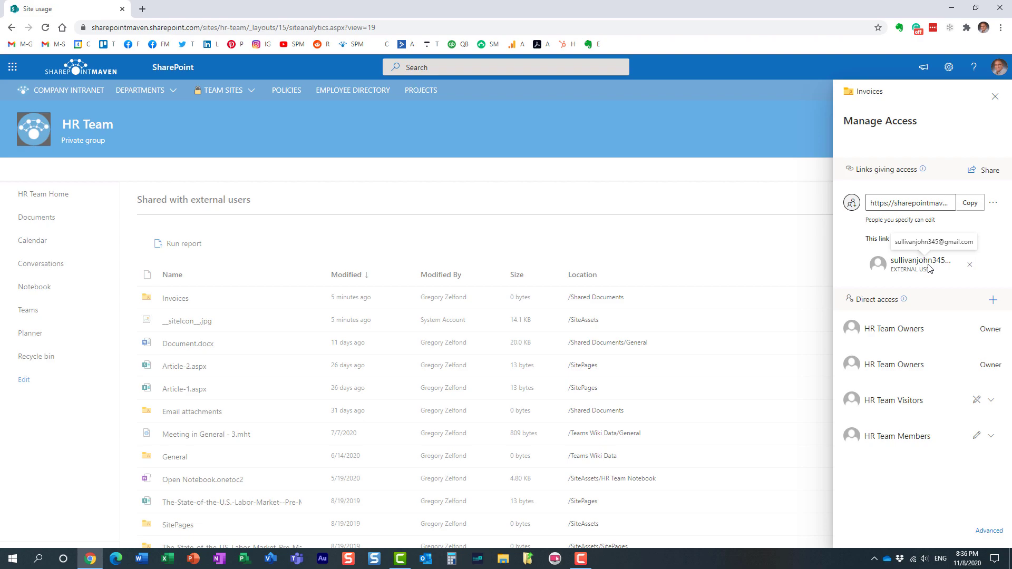
pyautogui.click(995, 96)
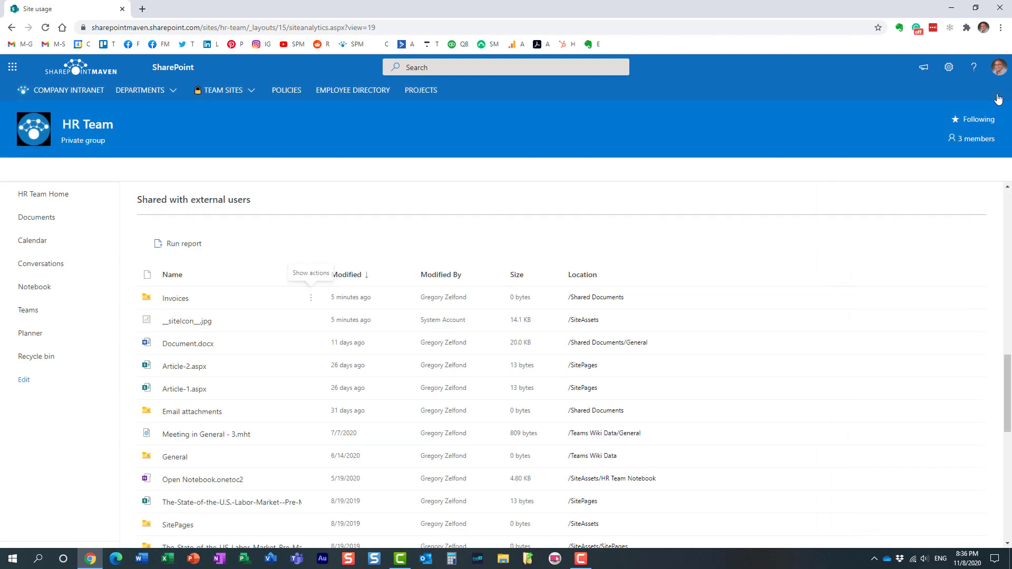
pyautogui.moveTo(476, 189)
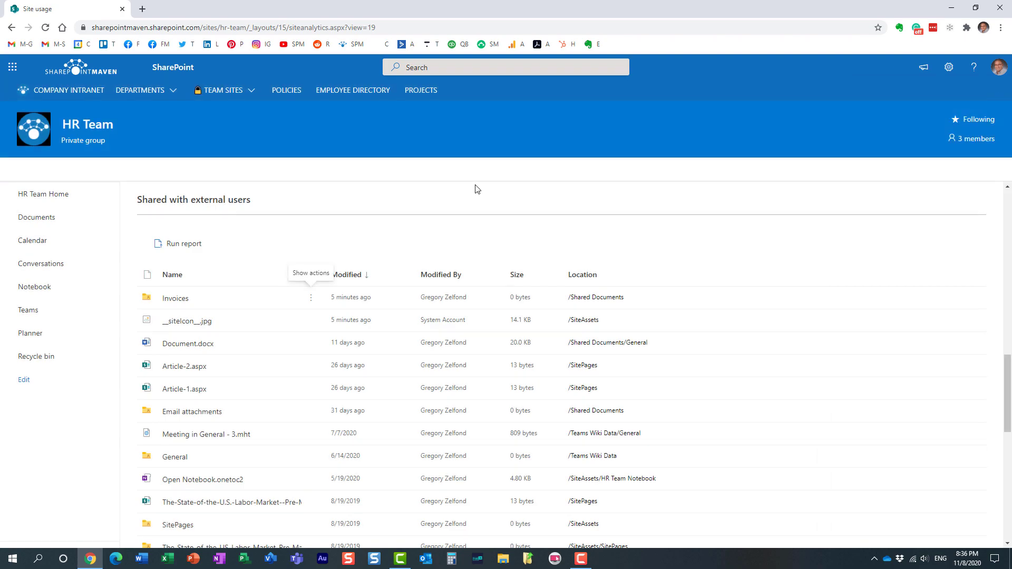
pyautogui.moveTo(293, 210)
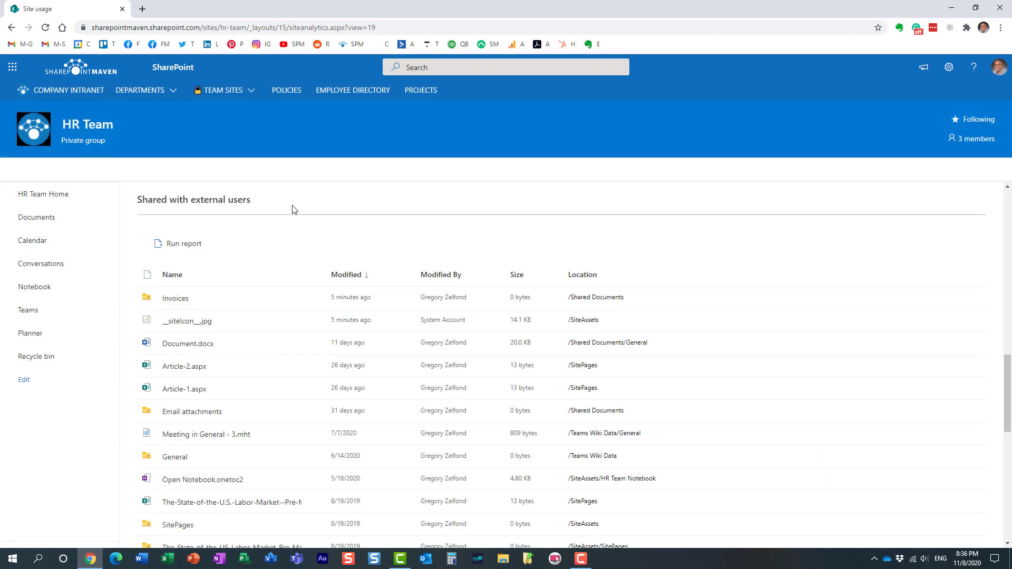
pyautogui.moveTo(185, 250)
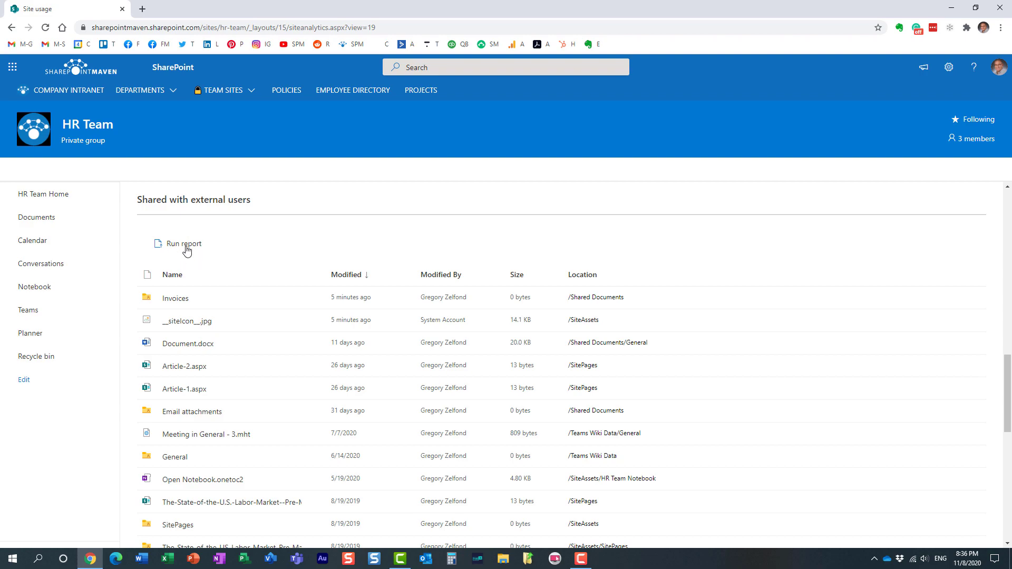
pyautogui.moveTo(264, 366)
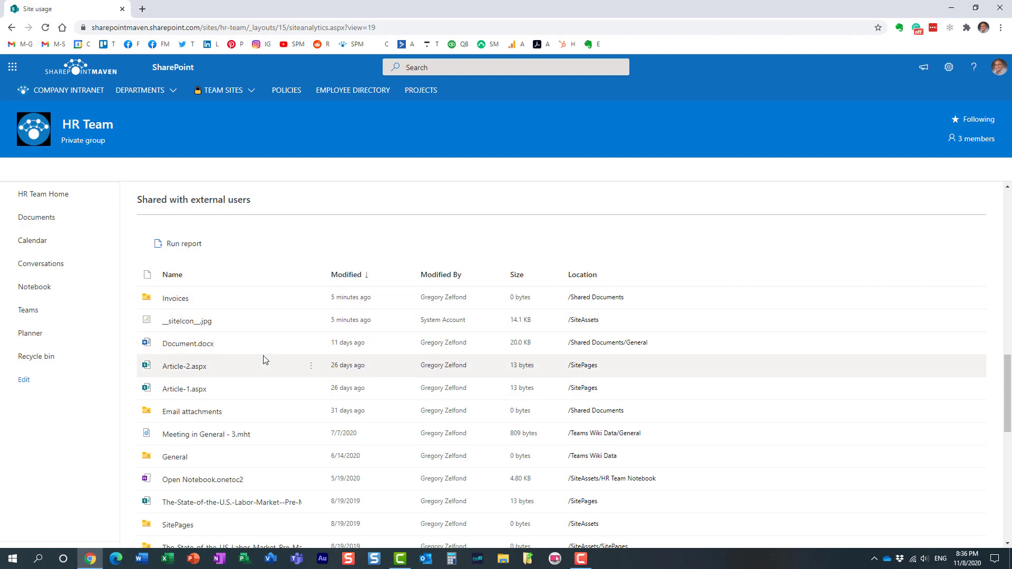
pyautogui.moveTo(258, 370)
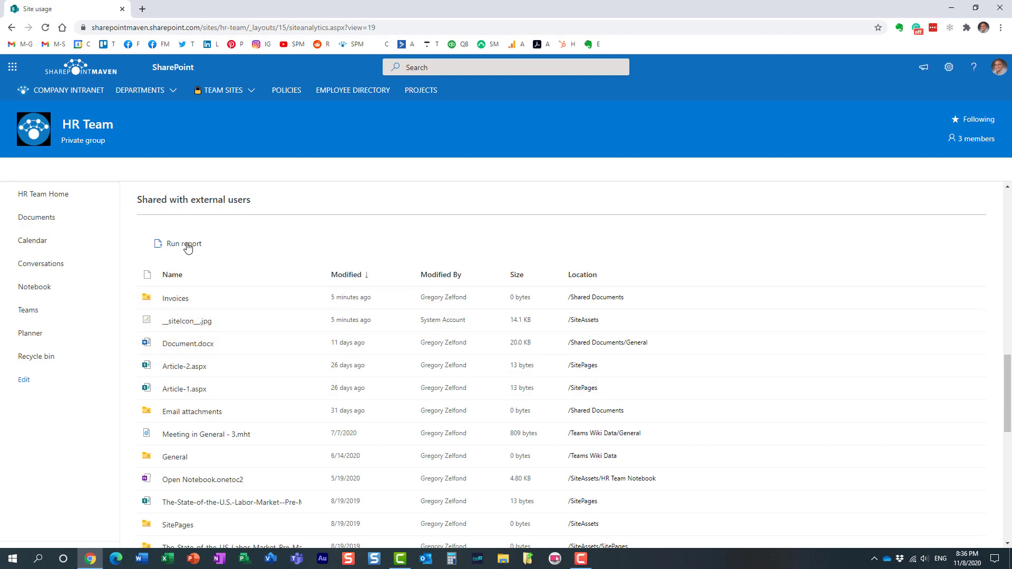
# Run the Shared with external users report
pyautogui.click(183, 244)
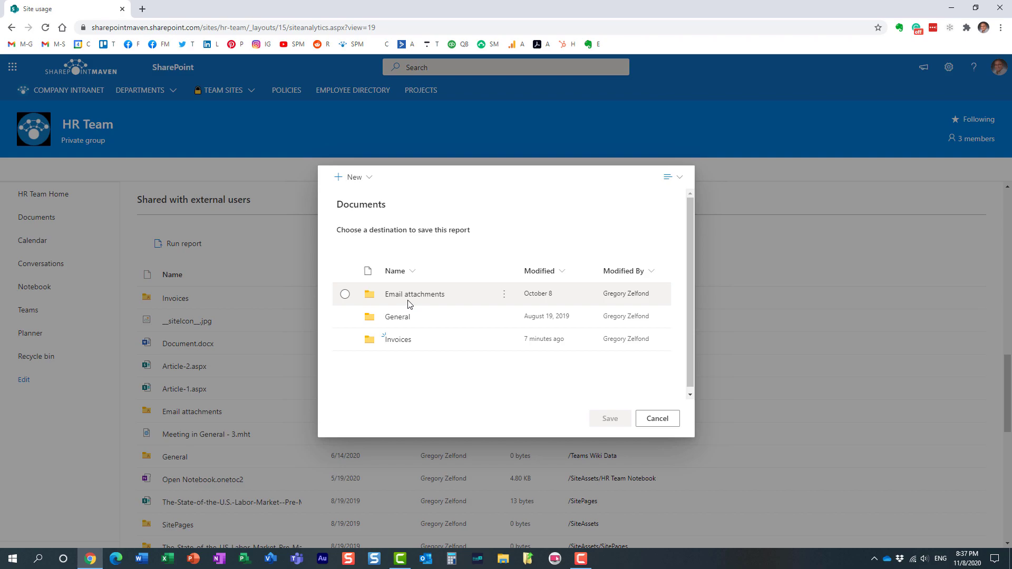
pyautogui.moveTo(417, 299)
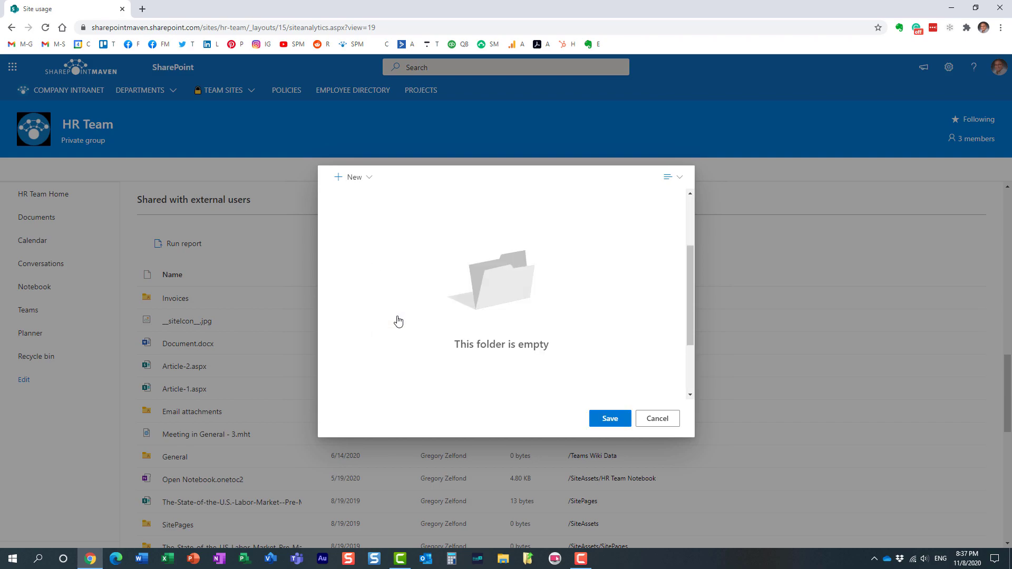
# Save the external-sharing report into the General folder
pyautogui.click(656, 417)
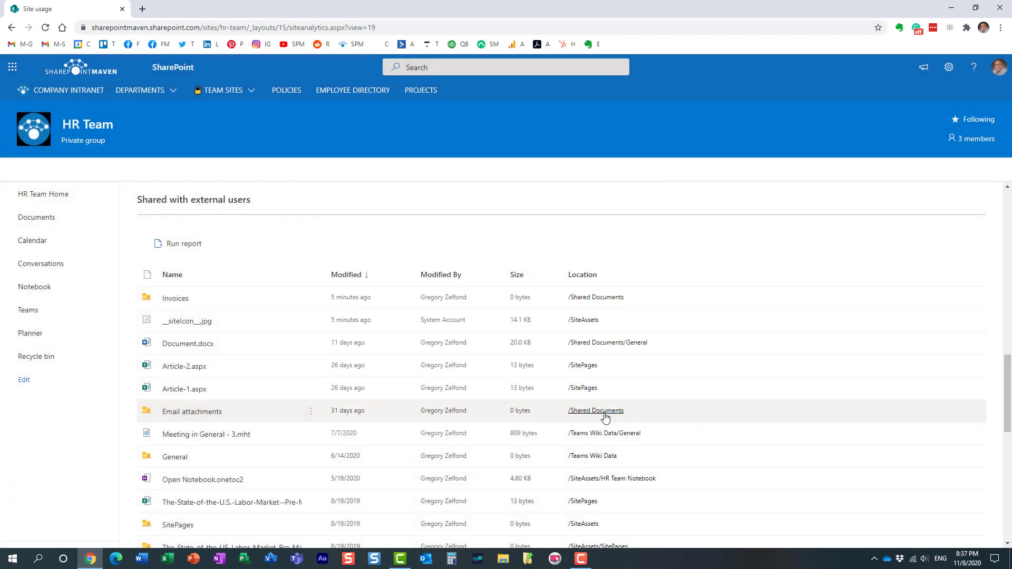
pyautogui.moveTo(548, 326)
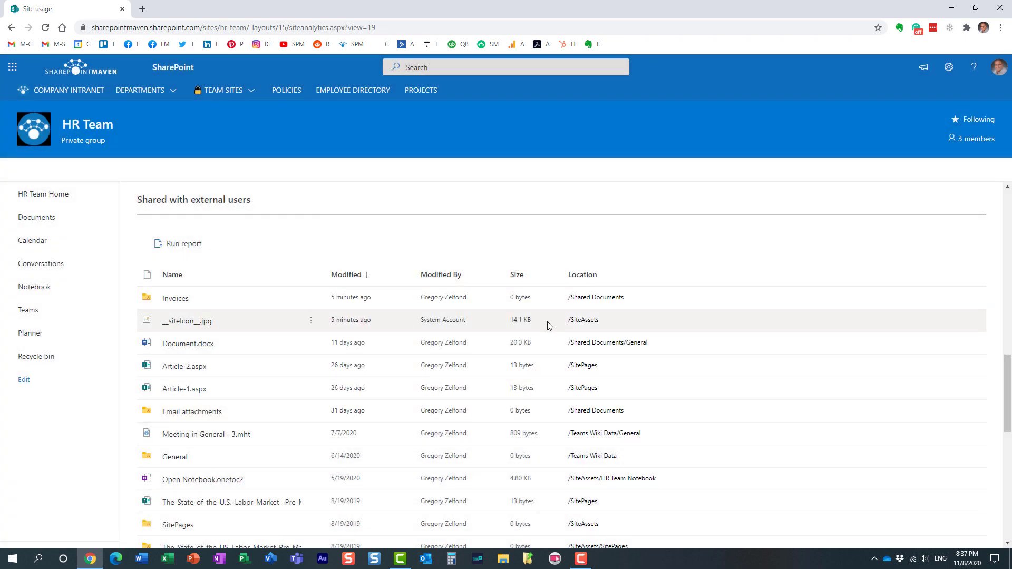
pyautogui.moveTo(520, 317)
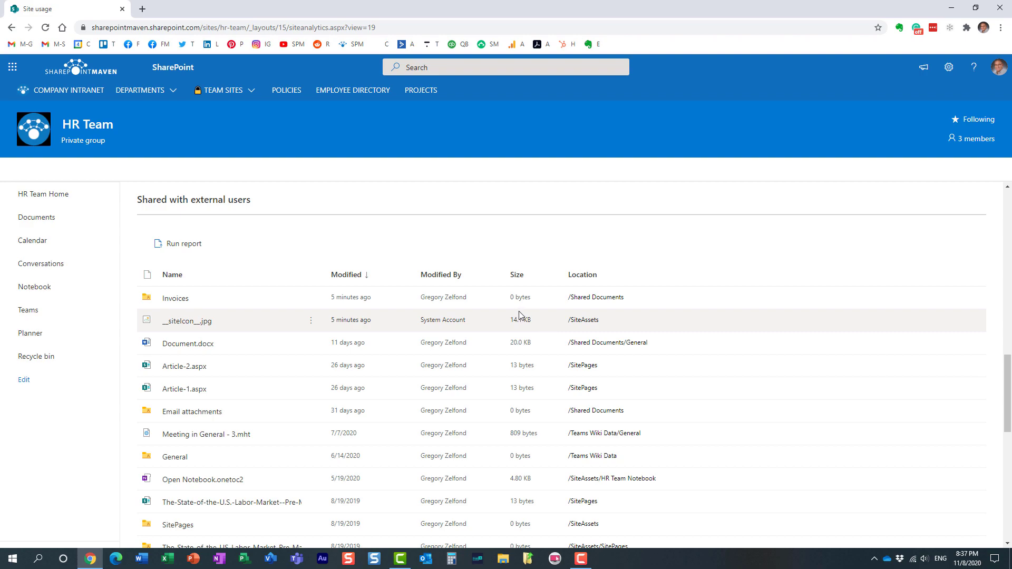
pyautogui.moveTo(517, 315)
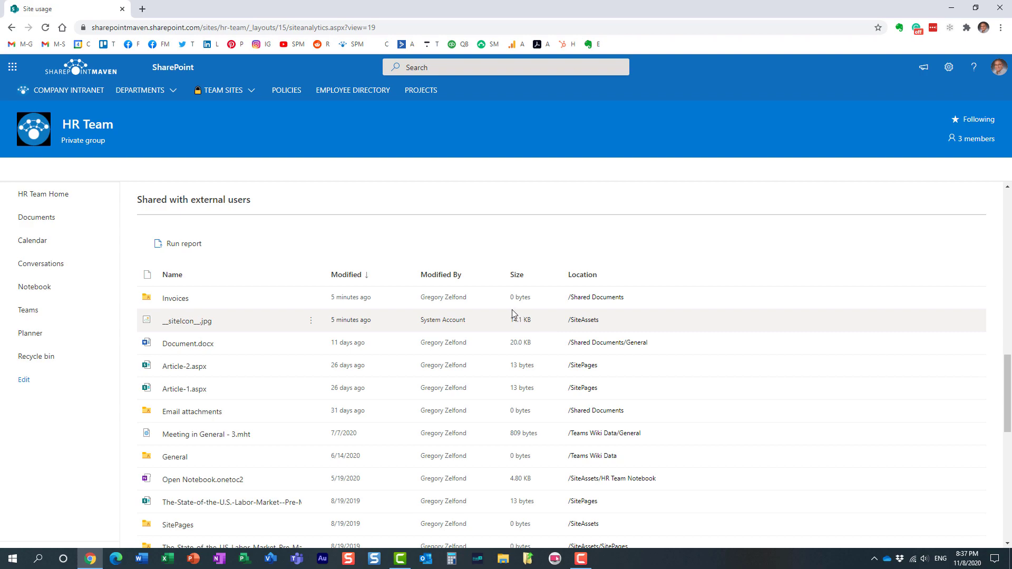
# Open the General folder in the HR Team Documents library
pyautogui.click(37, 217)
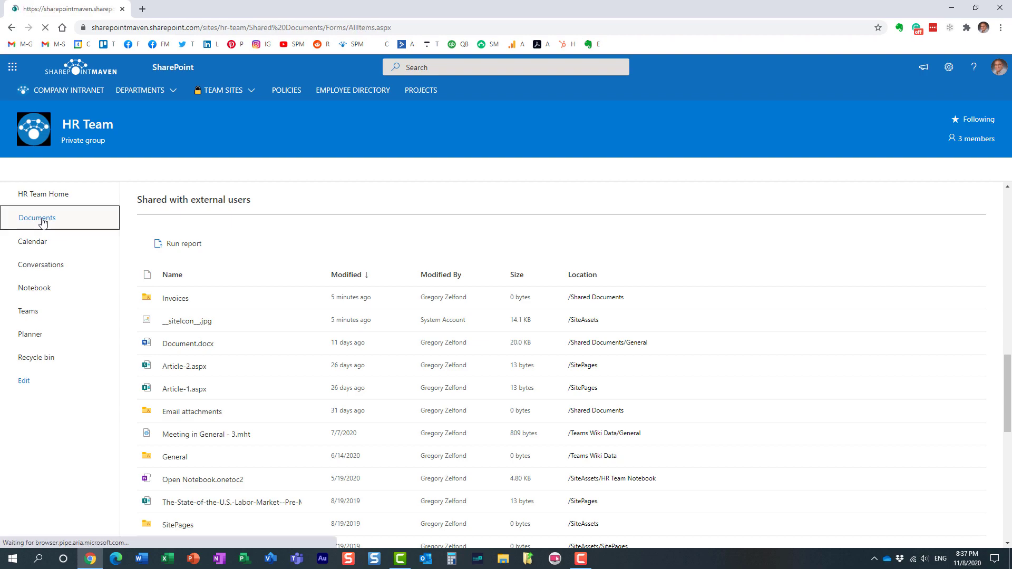
pyautogui.click(37, 218)
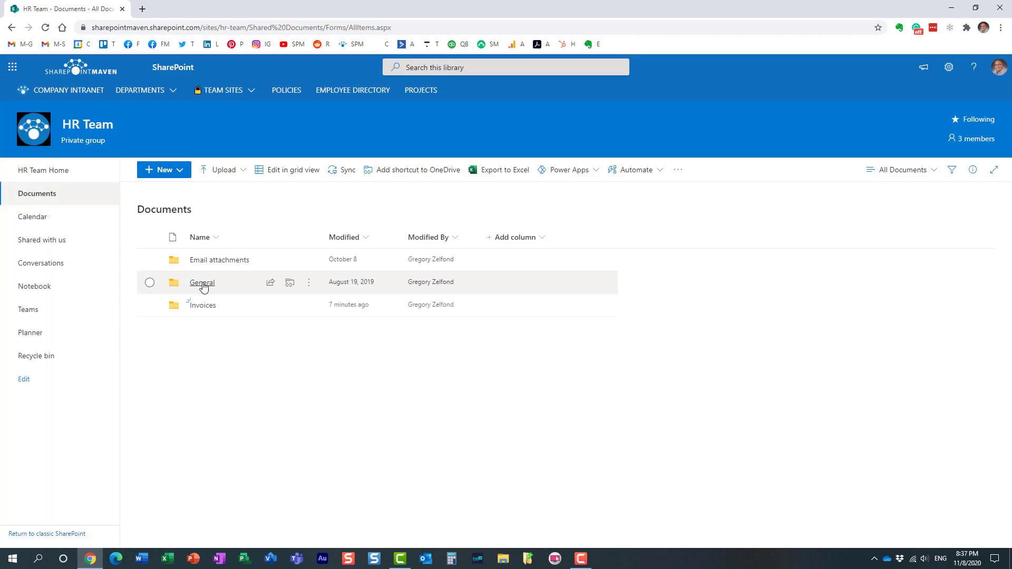
pyautogui.click(201, 282)
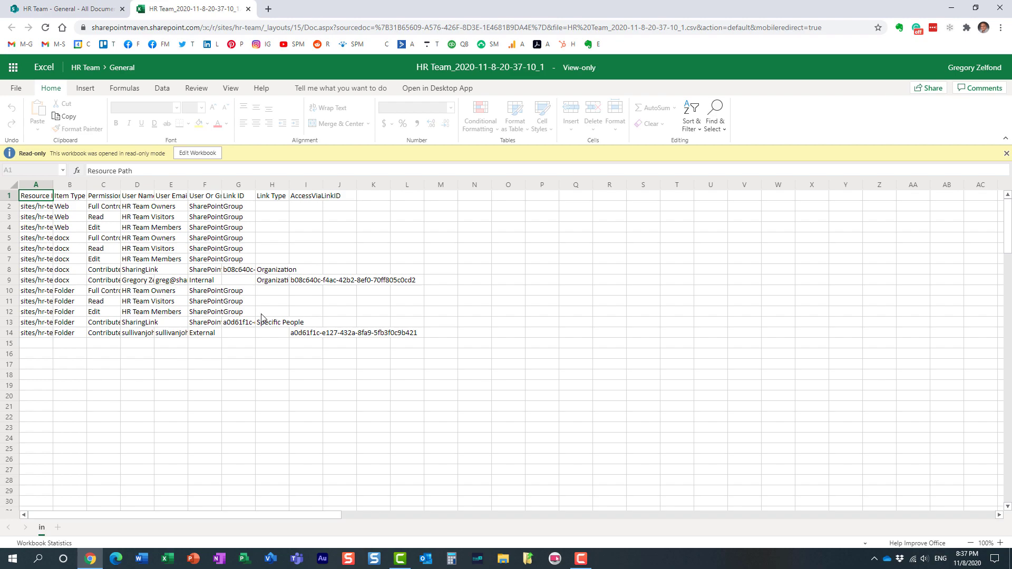
pyautogui.moveTo(197, 153)
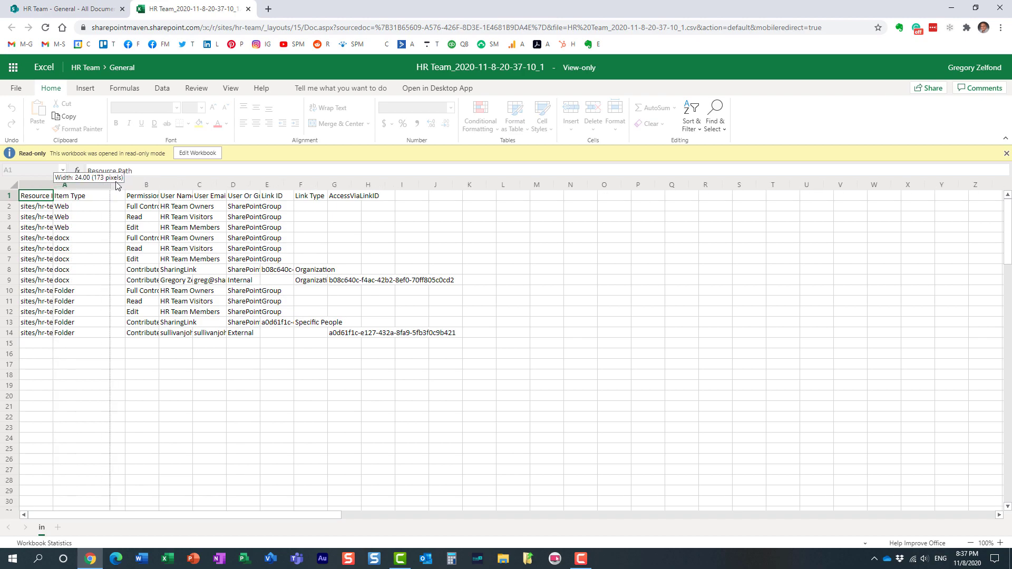
# Widen the Resource Path and user name columns, then select the external user's cell D14
pyautogui.moveTo(118, 184); pyautogui.dragTo(127, 184)
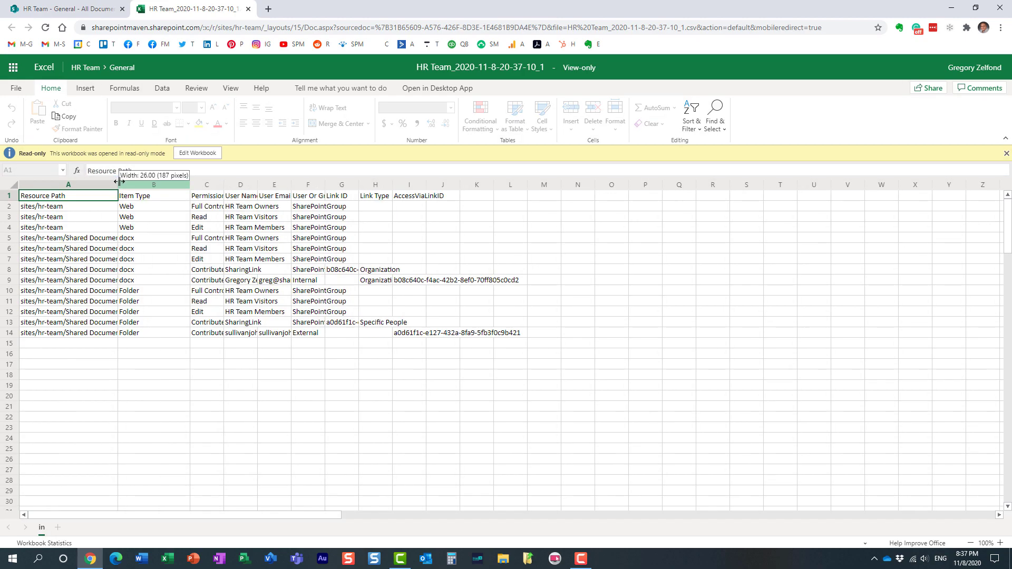
pyautogui.moveTo(110, 184); pyautogui.dragTo(174, 184)
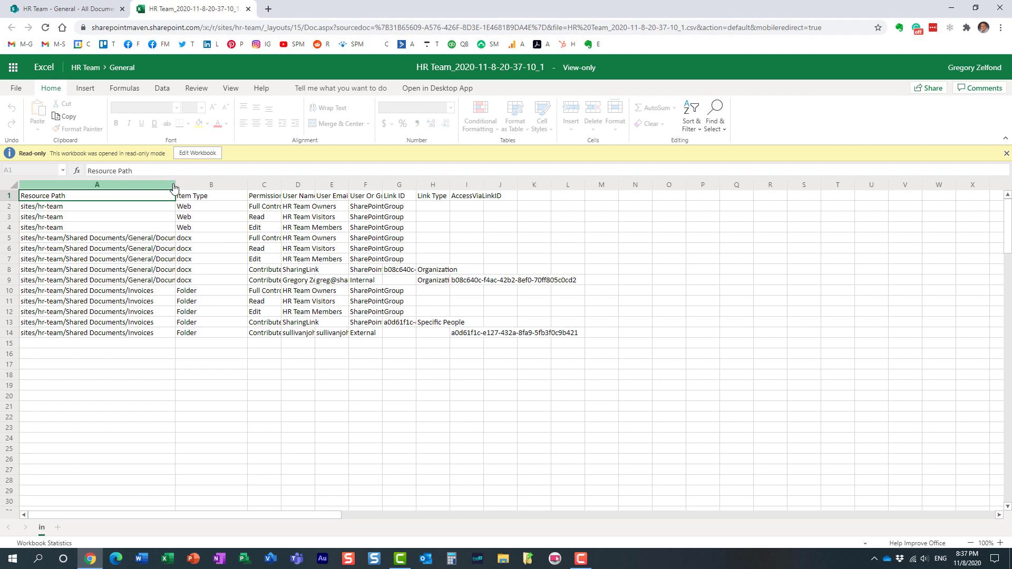
pyautogui.moveTo(174, 184); pyautogui.dragTo(207, 184)
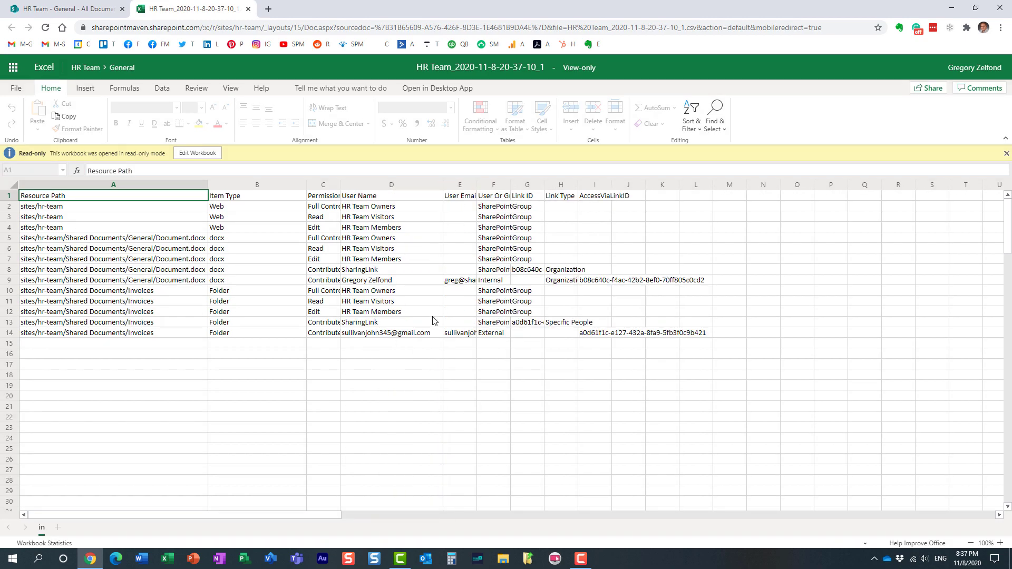
pyautogui.moveTo(76, 338)
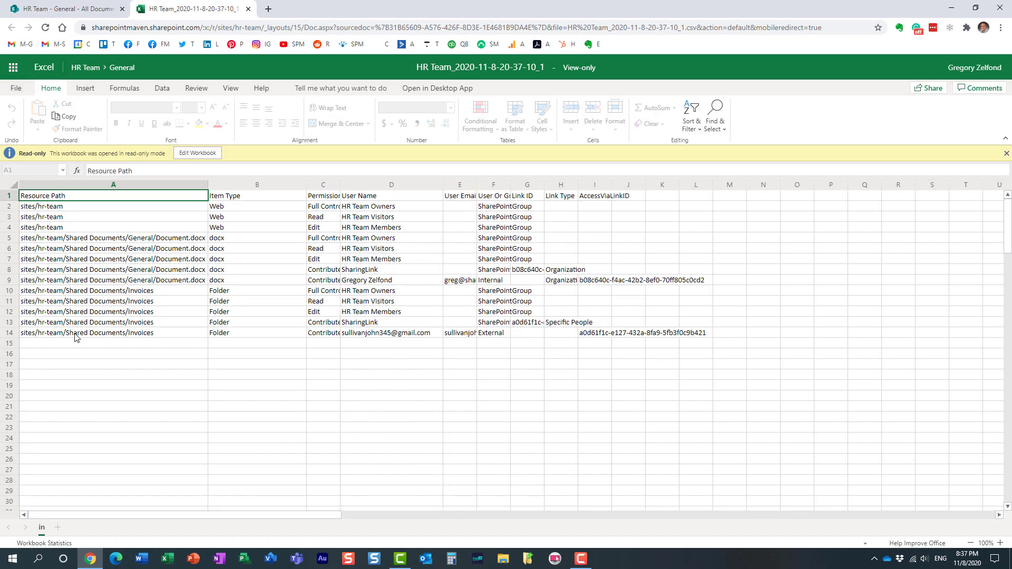
pyautogui.moveTo(347, 340)
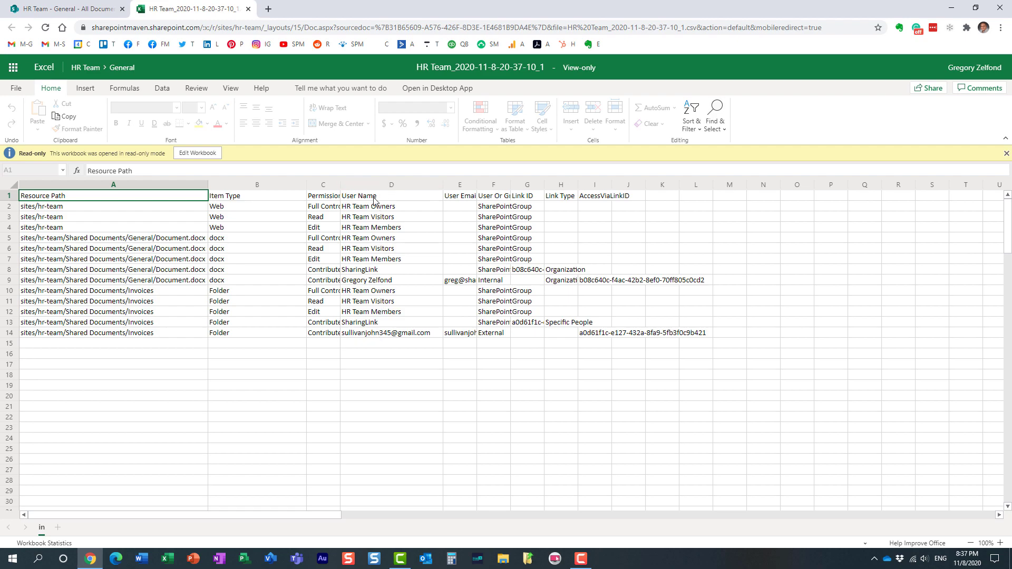
pyautogui.moveTo(373, 339)
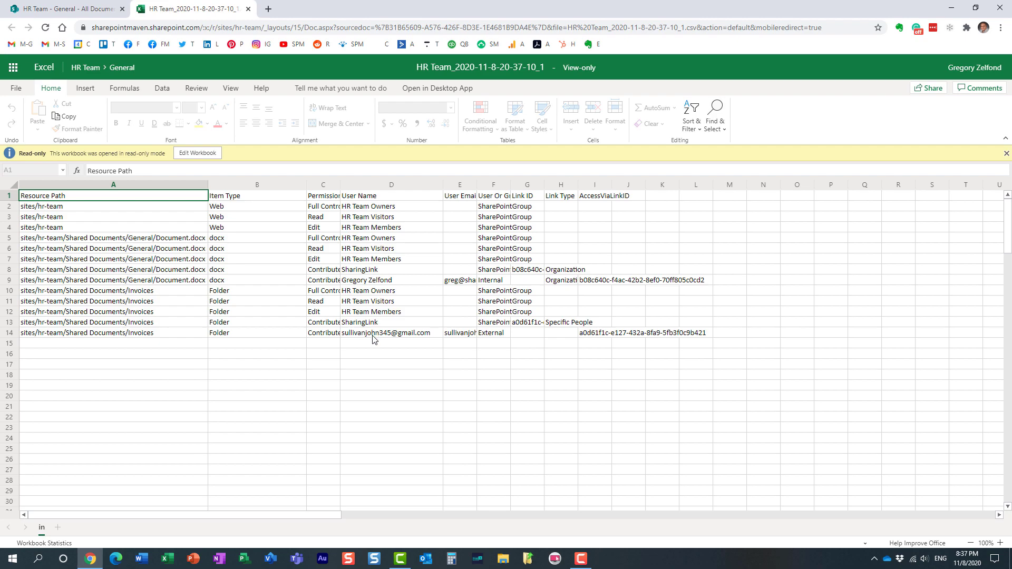
pyautogui.click(391, 333)
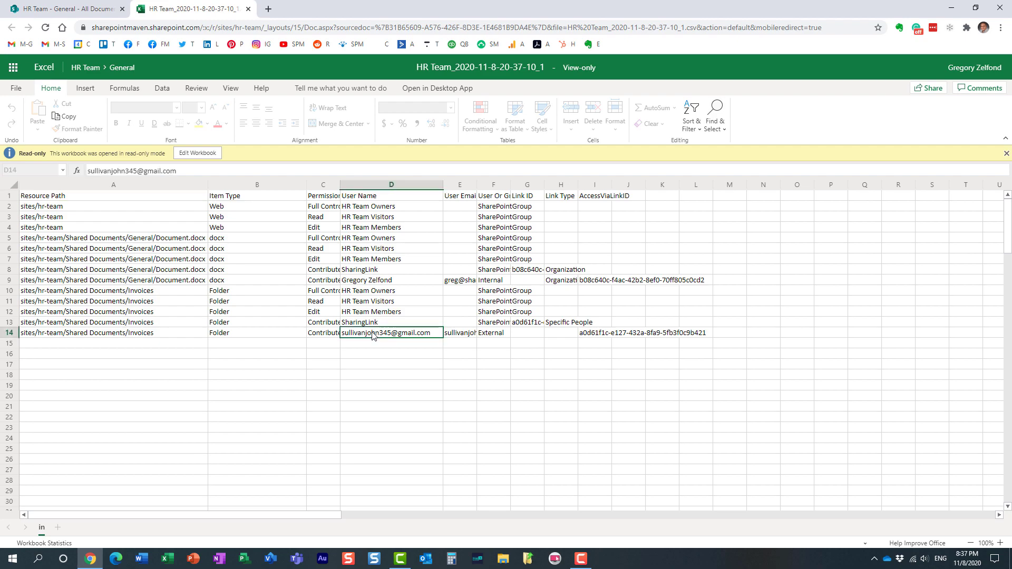
pyautogui.moveTo(373, 354)
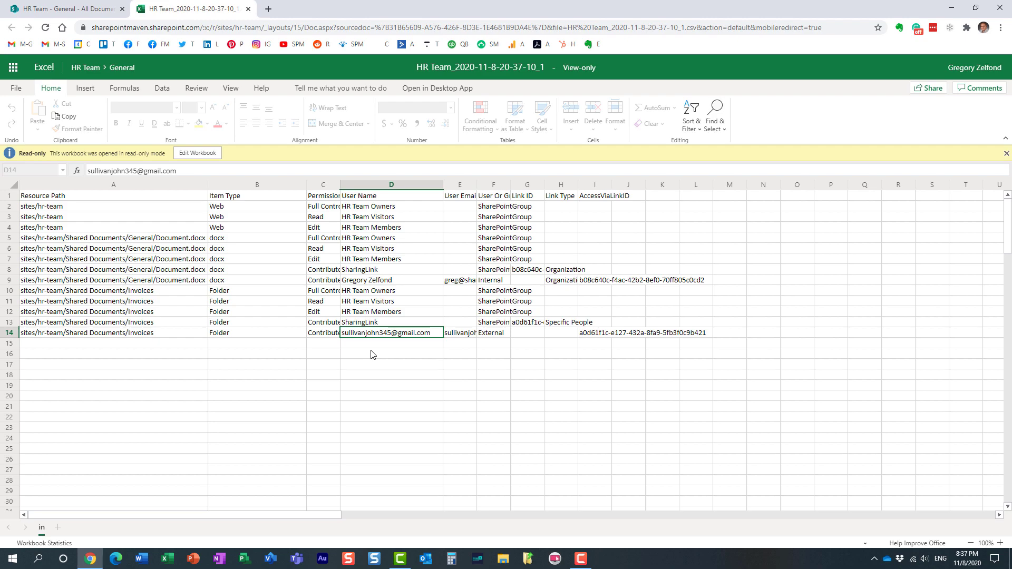
pyautogui.moveTo(86, 540)
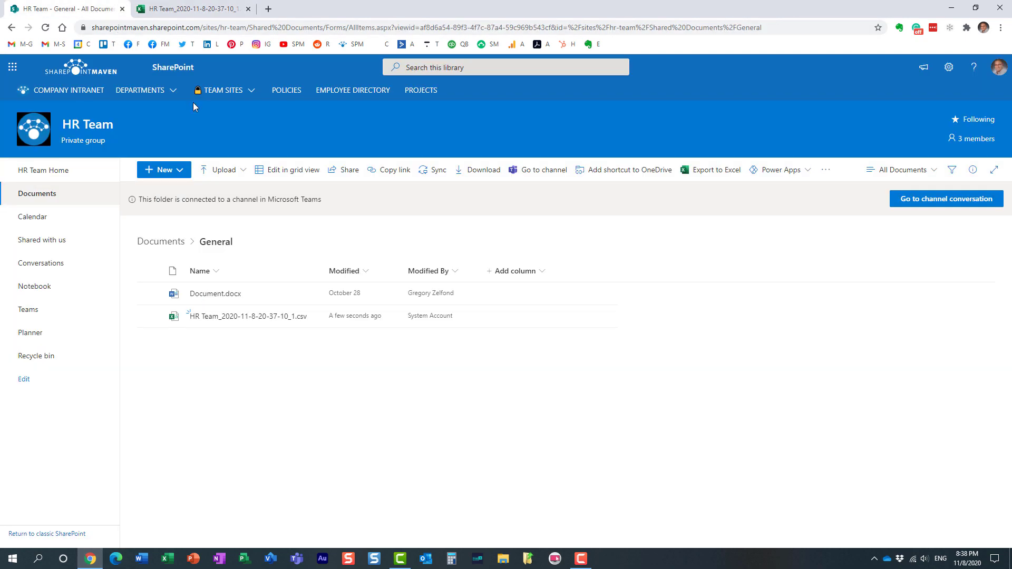
pyautogui.moveTo(161, 240)
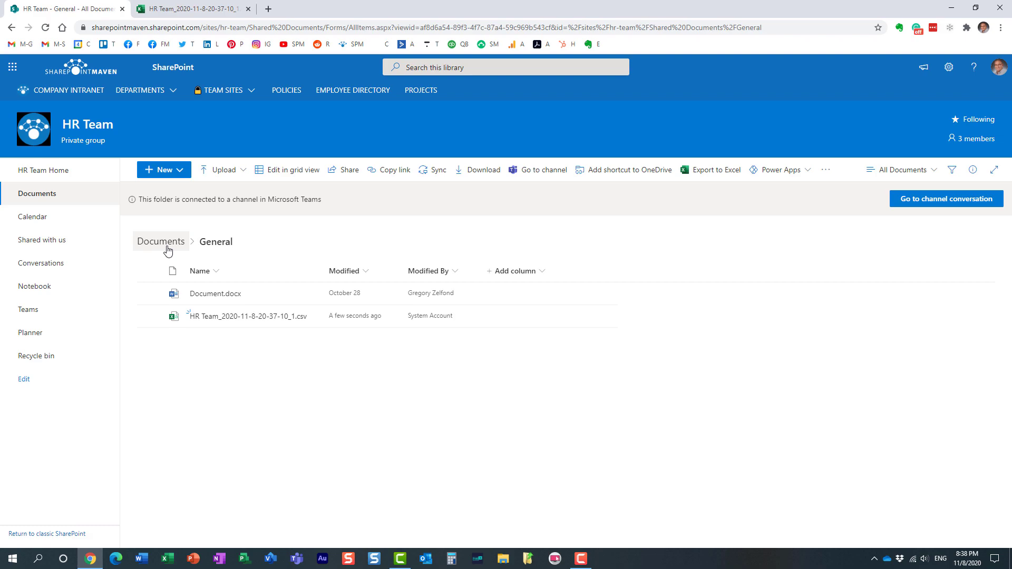
# Return from General to the Documents library root via the breadcrumb
pyautogui.click(161, 241)
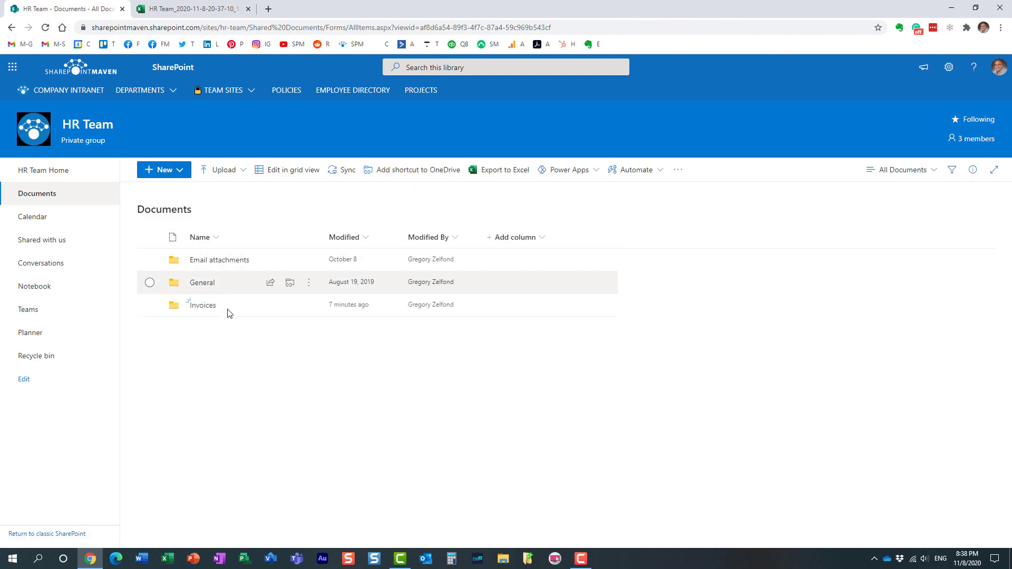
pyautogui.moveTo(252, 387)
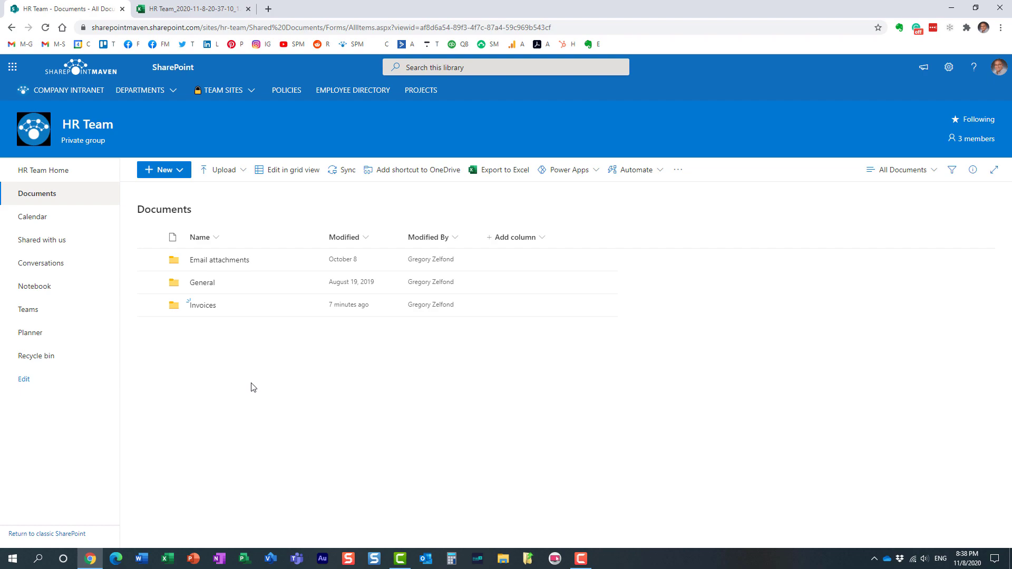